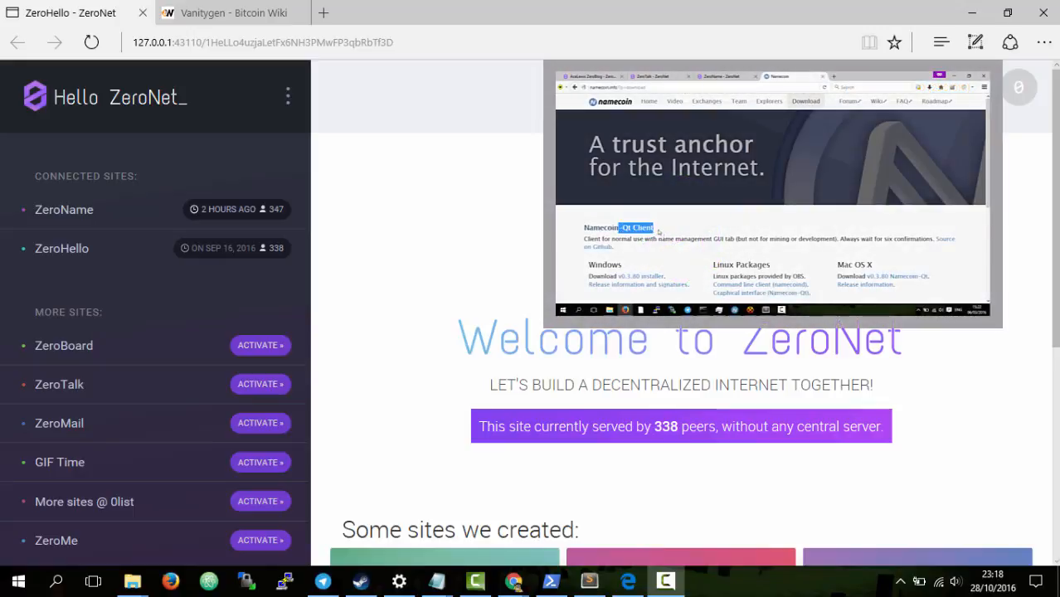
- Select the ZeroHello site address portion of the page URL in the address bar
scroll("down", 3)
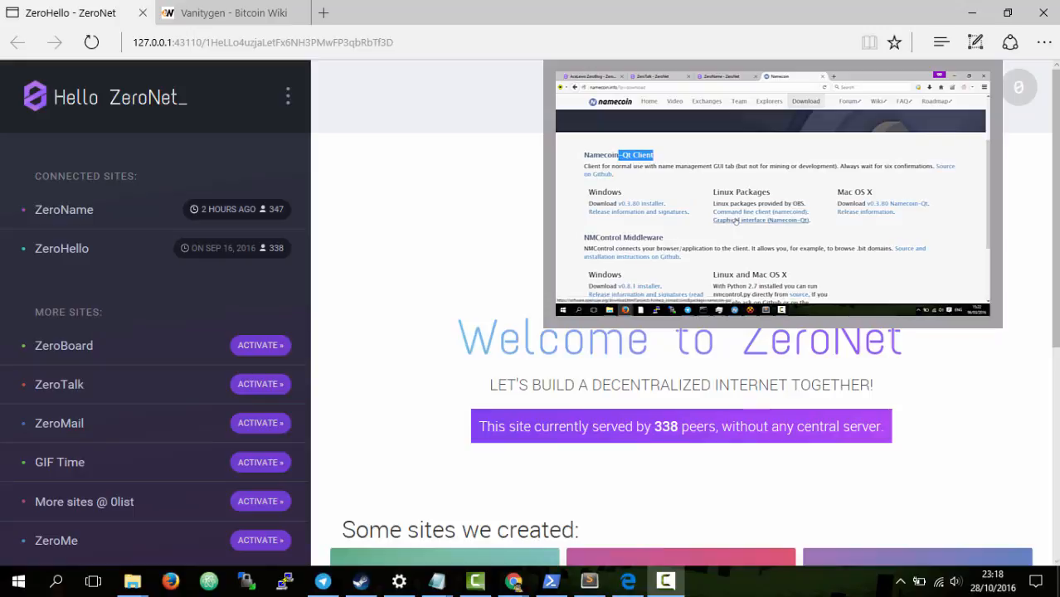
mouse_move(868, 208)
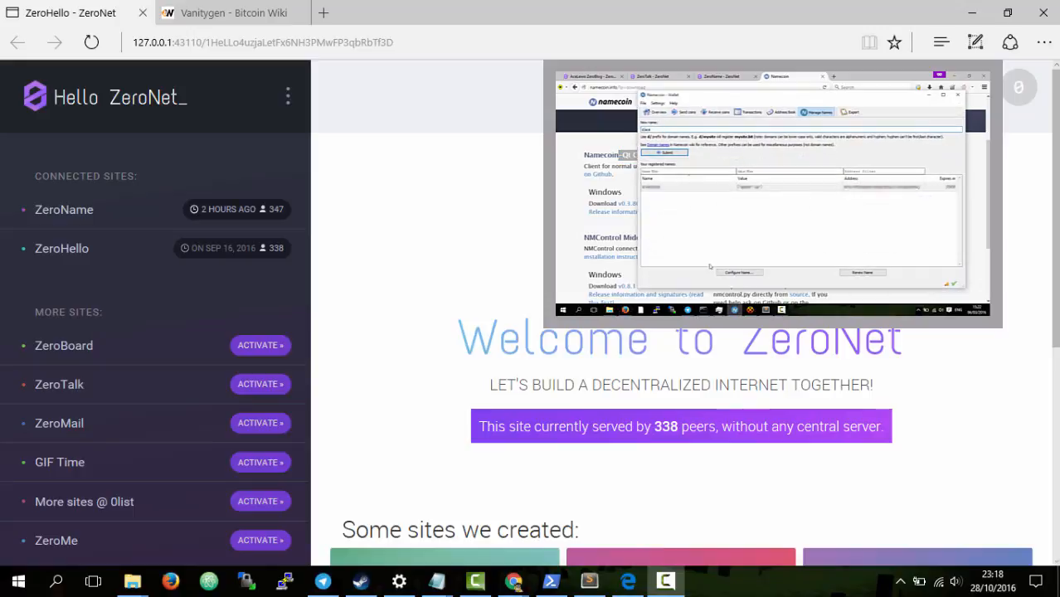
left_click(657, 112)
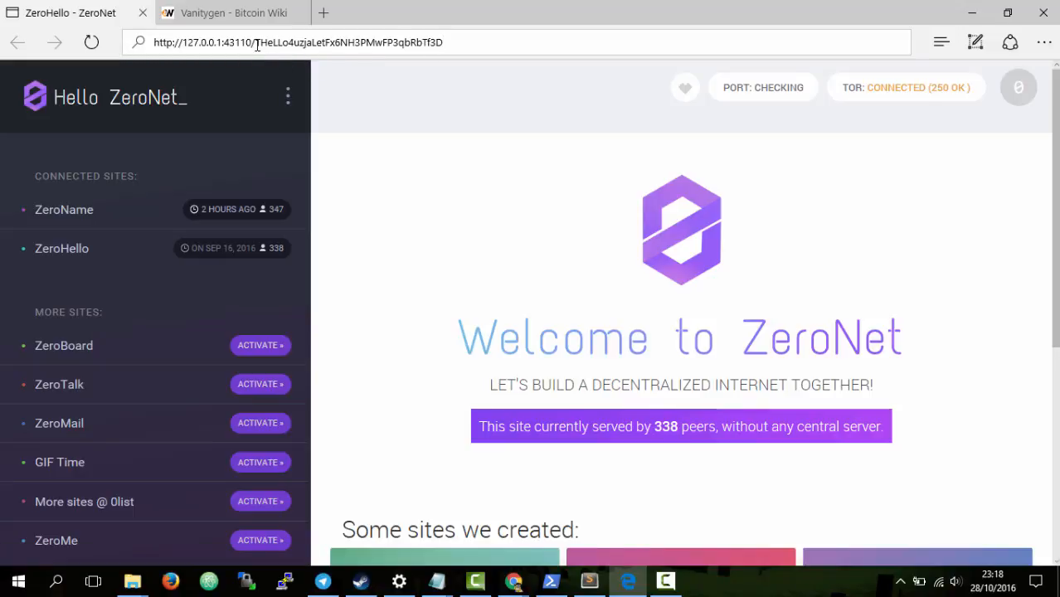
double_click(348, 43)
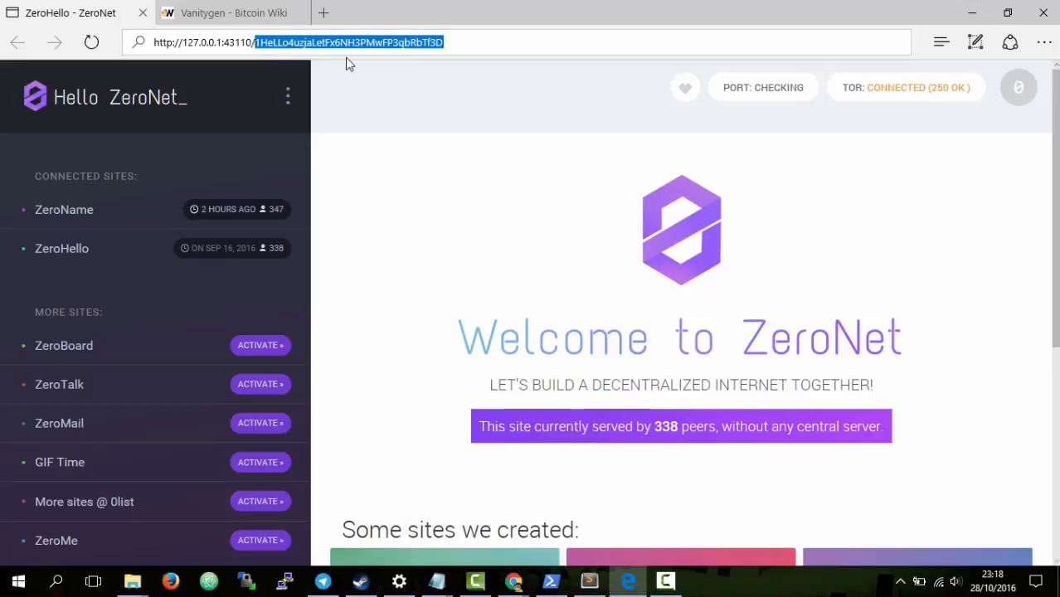
mouse_move(358, 70)
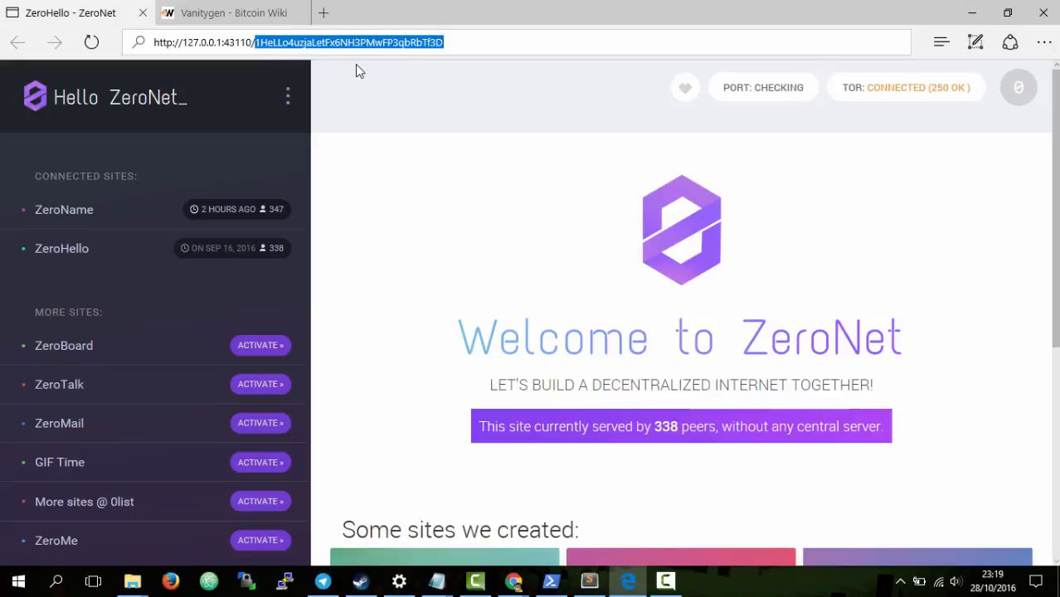
left_click(233, 13)
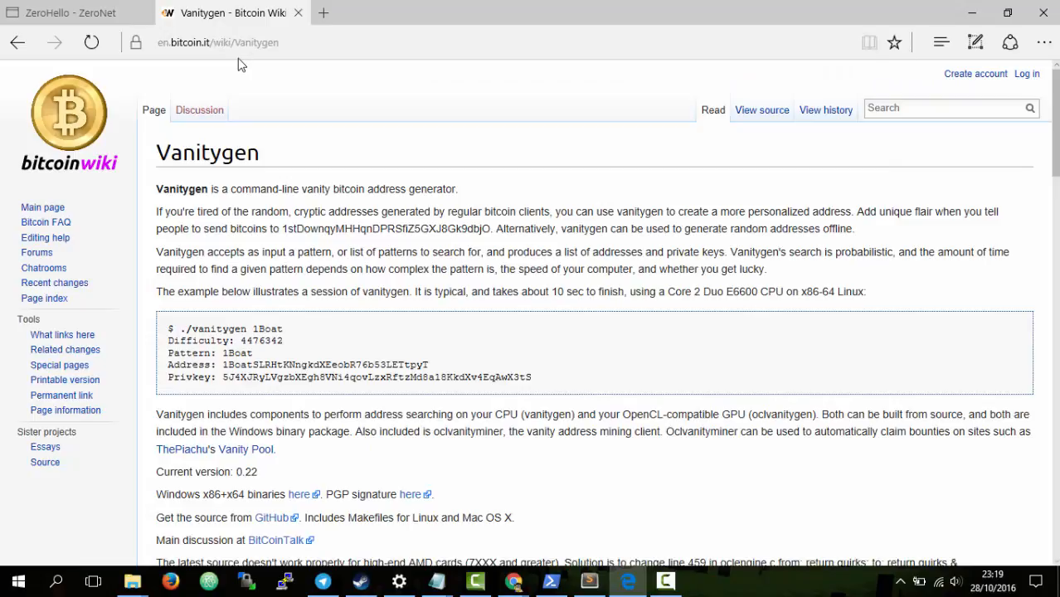
mouse_move(350, 195)
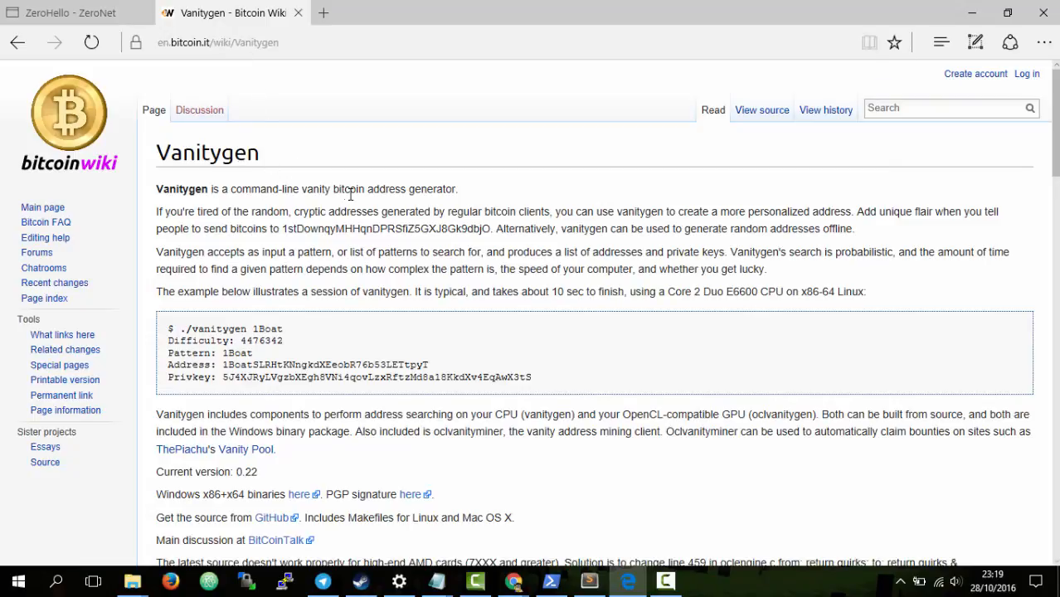
mouse_move(319, 365)
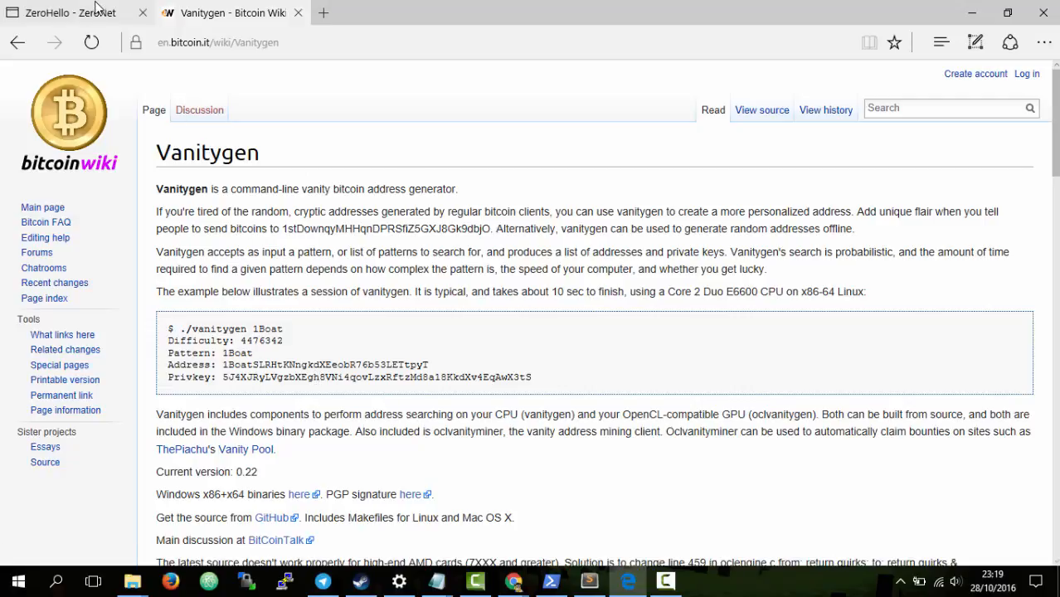
left_click(70, 13)
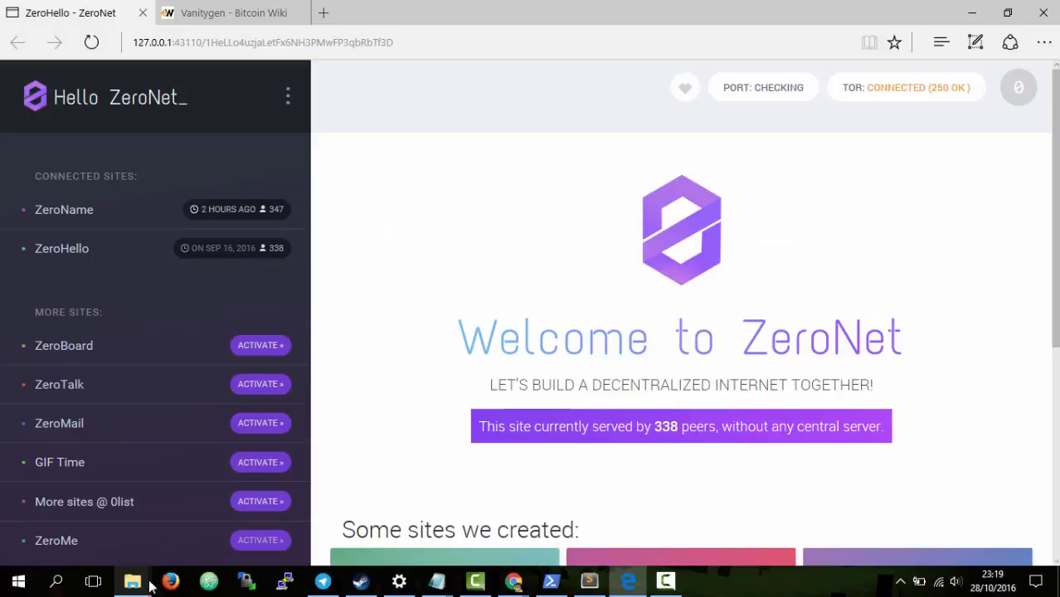
mouse_move(133, 580)
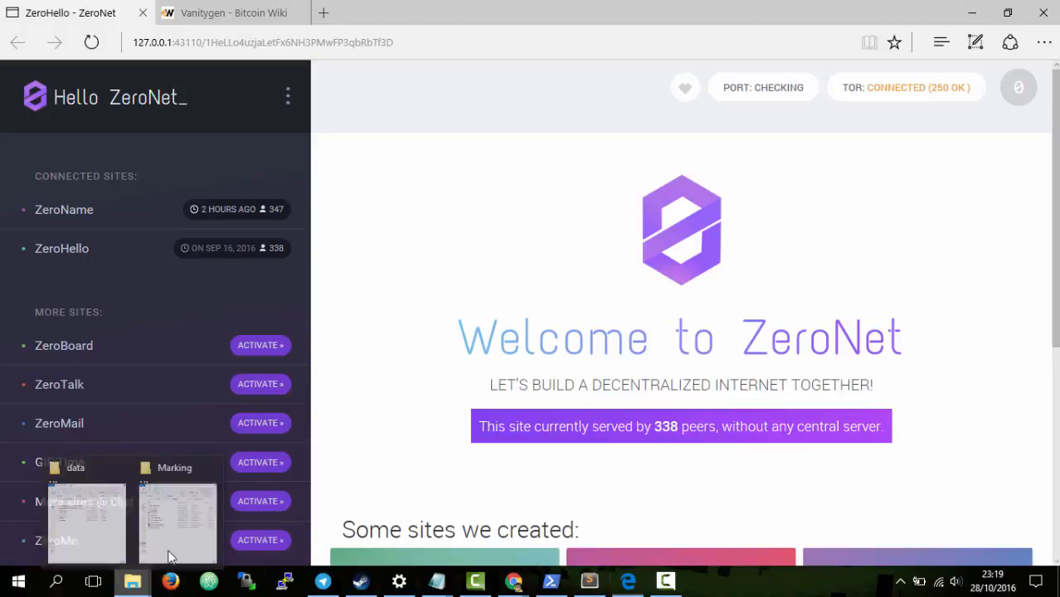
- Bring up the ZeroBundle and Marking folders and launch a command window inside ZeroBundle
left_click(87, 514)
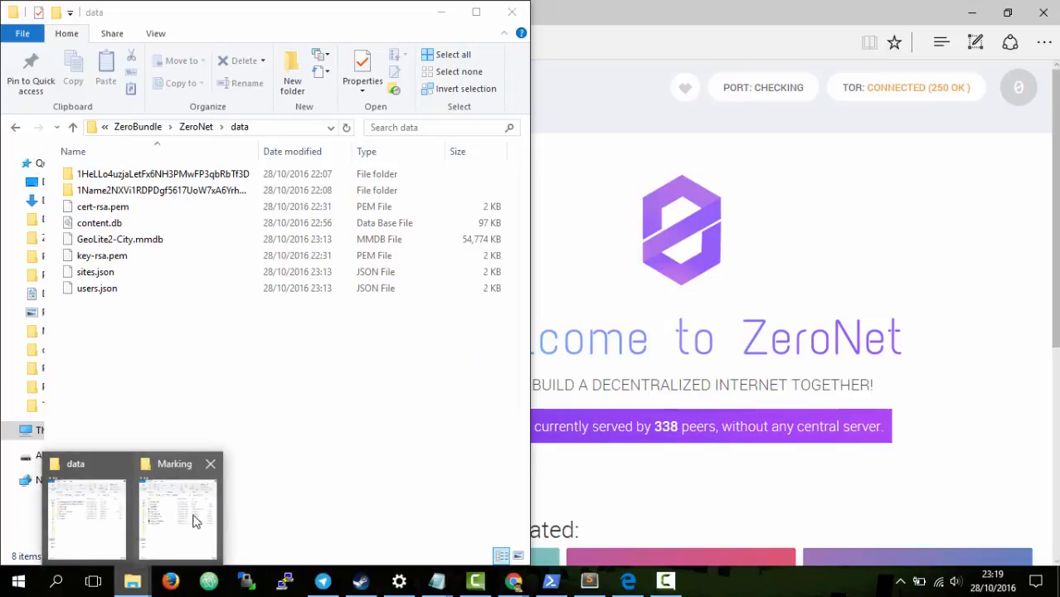
left_click(178, 514)
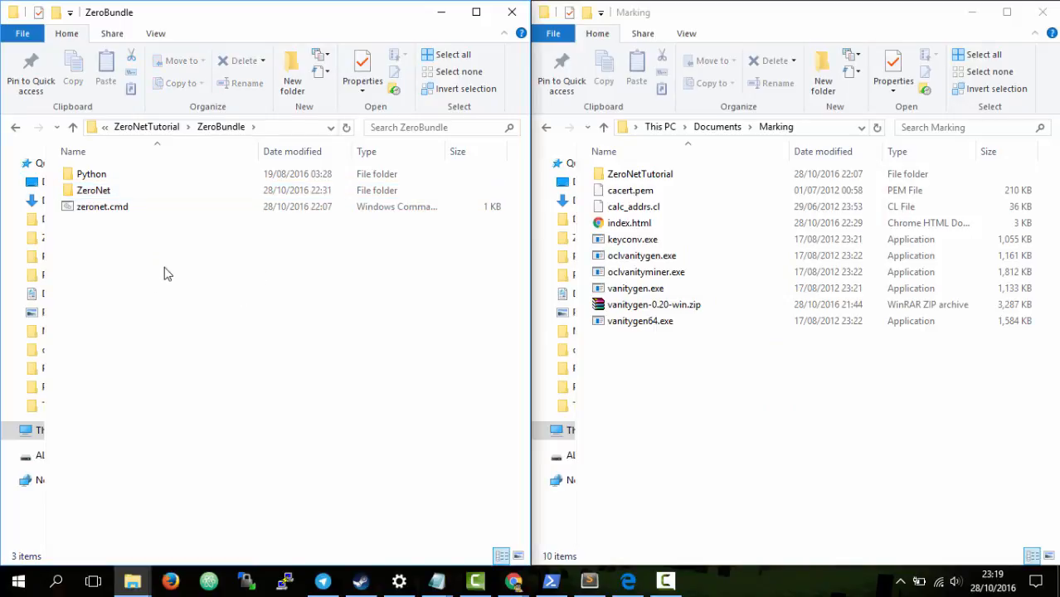
right_click(166, 274)
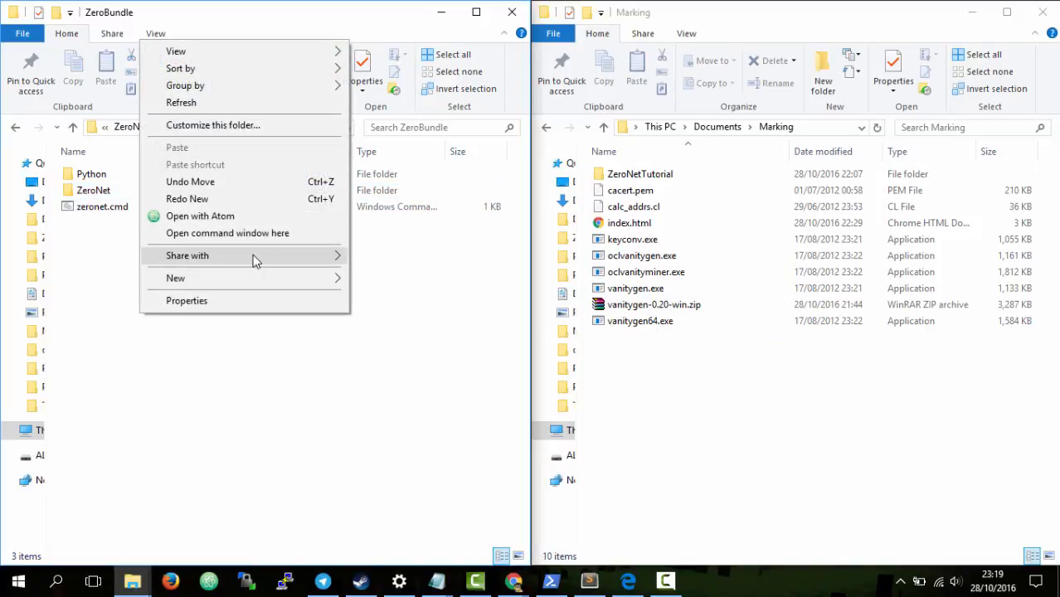
left_click(227, 232)
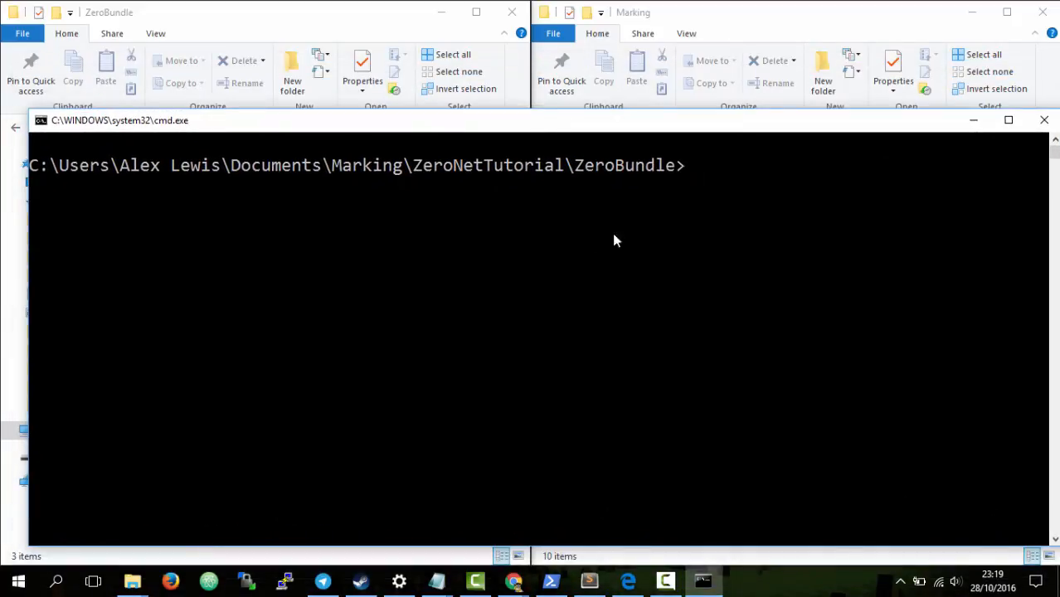
- Run 'zeronet siteCreate' to generate a new site address and private key
type("zero")
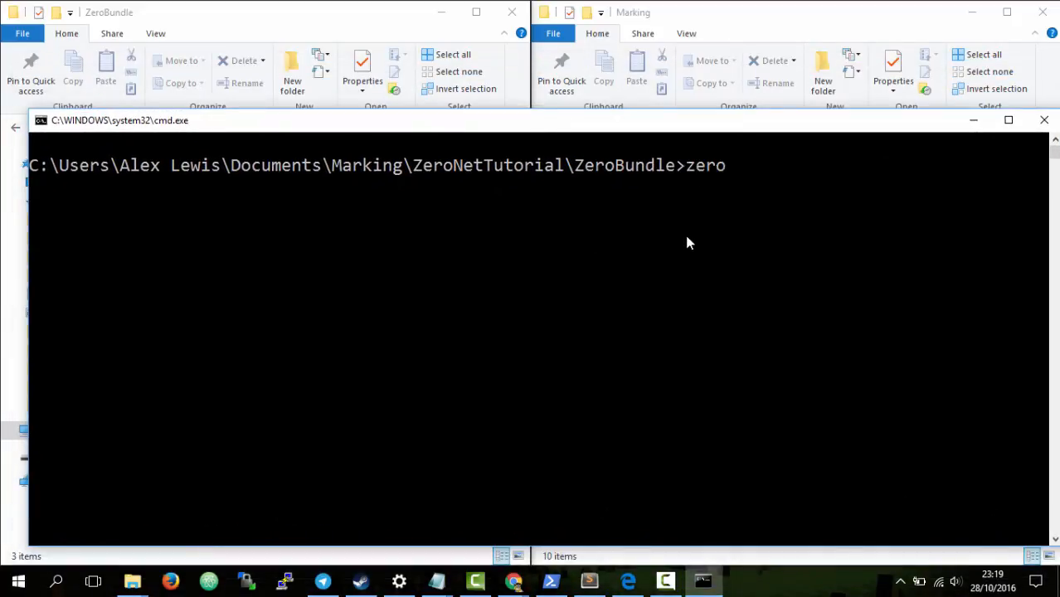
type("net si")
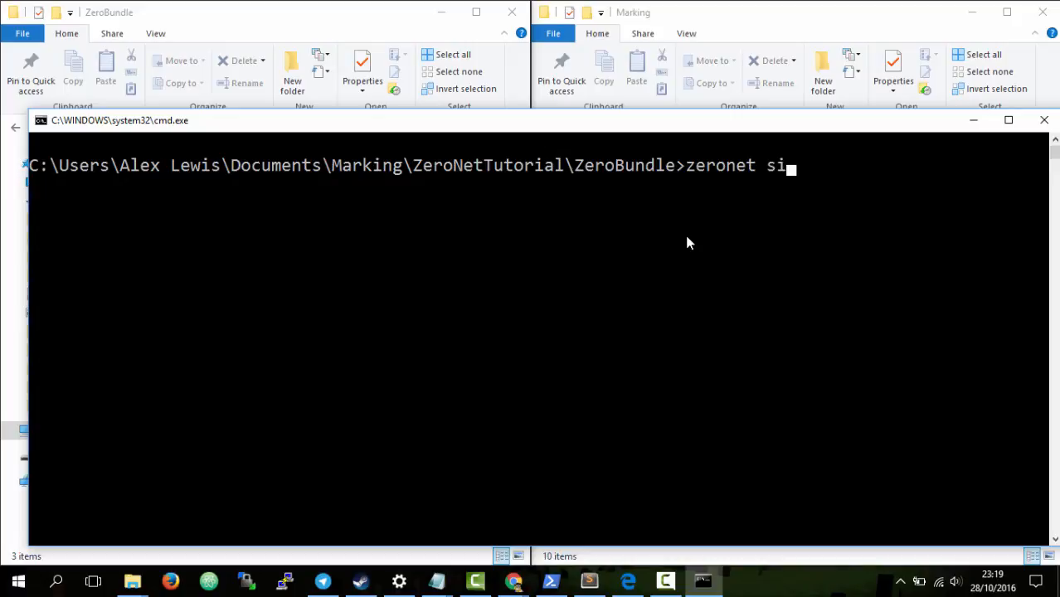
type("teCreate")
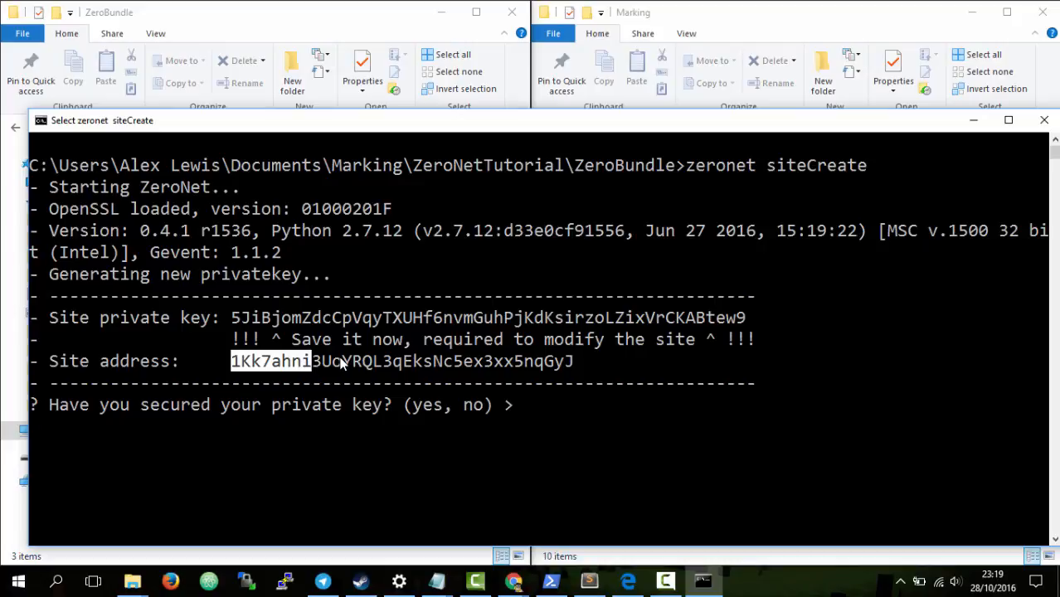
mouse_move(703, 25)
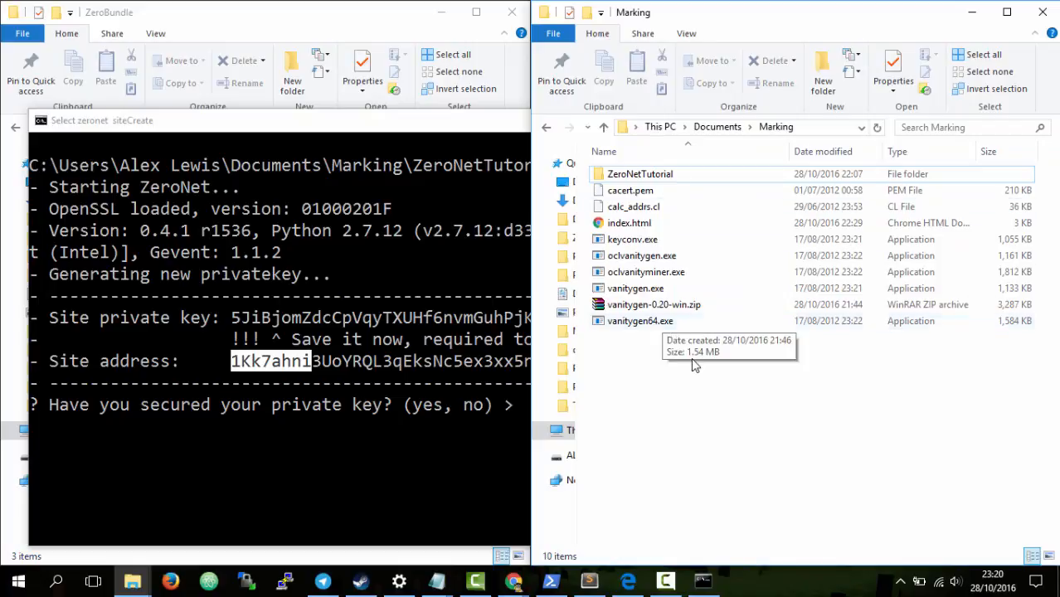
mouse_move(132, 580)
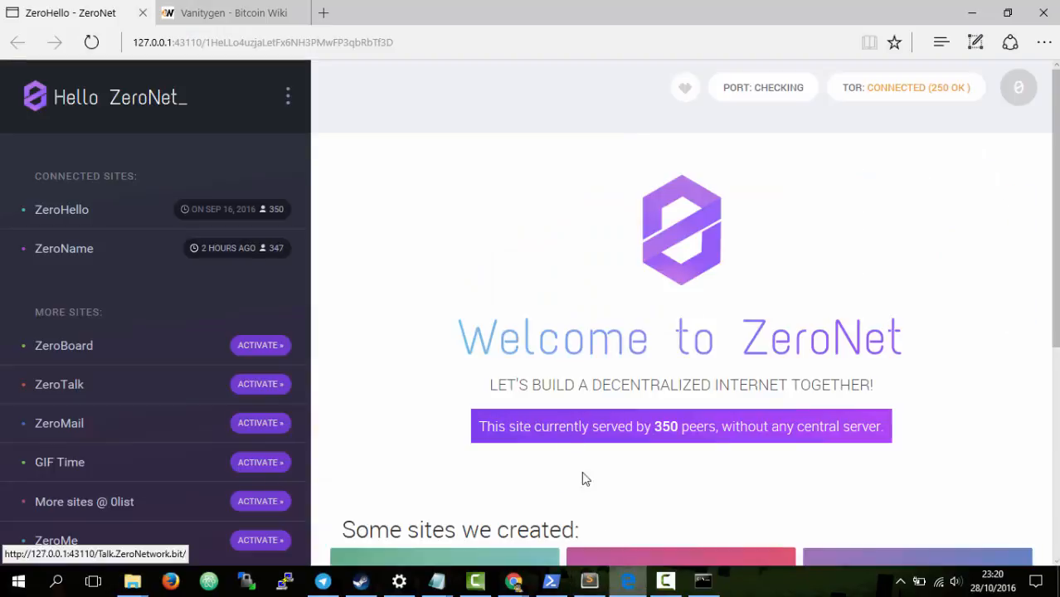
- Check the Vanitygen wiki tab, then start 'cmd' from the Marking folder's address bar
left_click(232, 13)
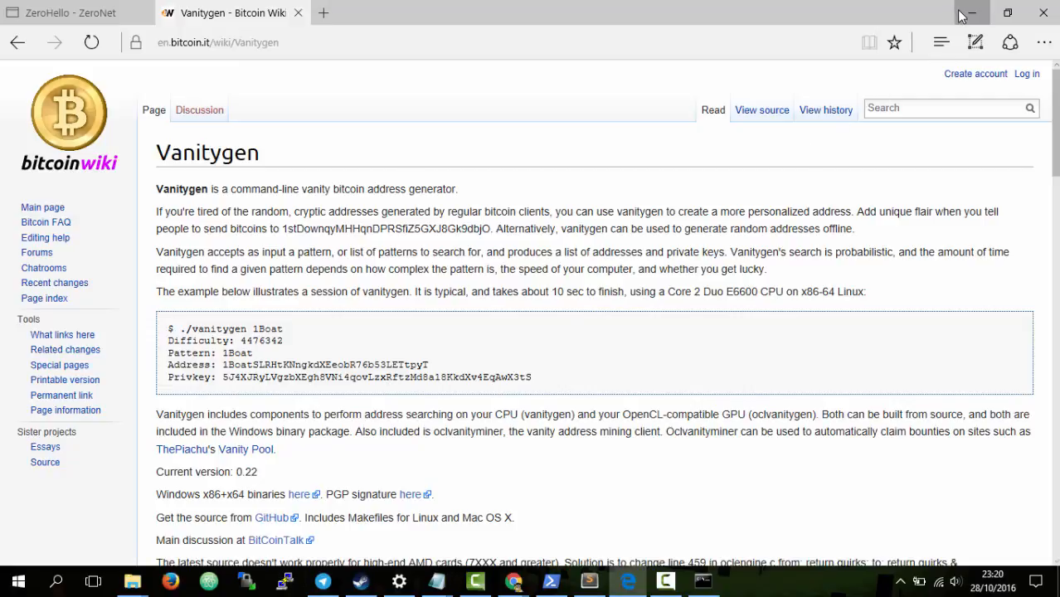
left_click(972, 13)
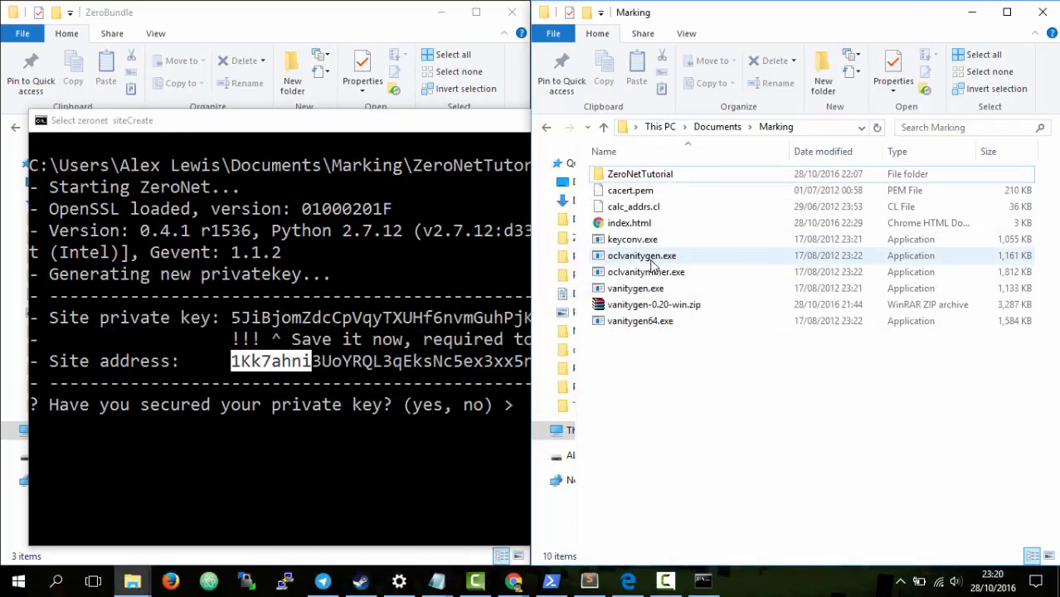
mouse_move(632, 239)
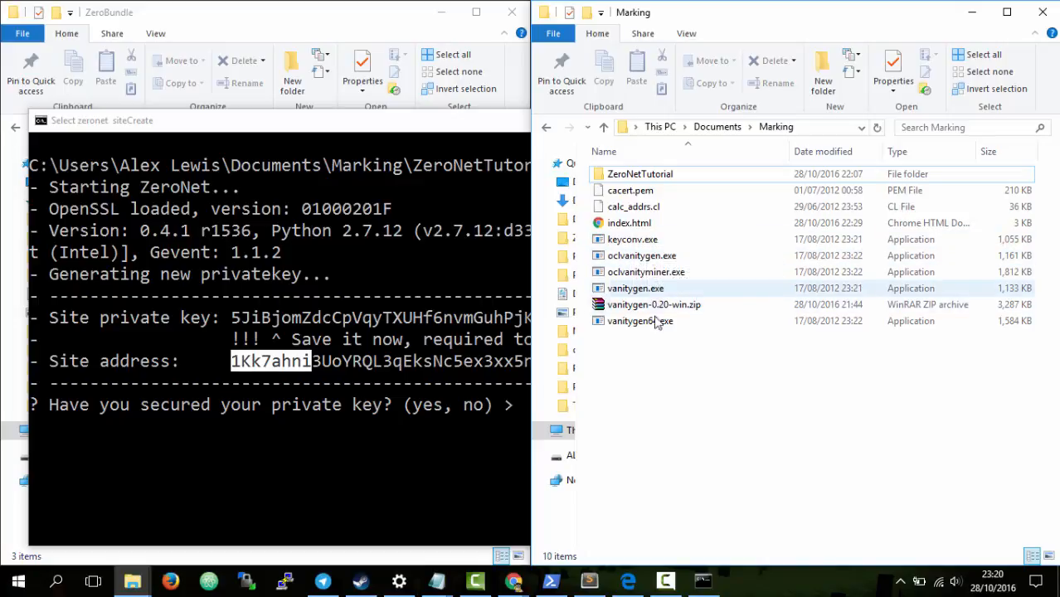
mouse_move(703, 395)
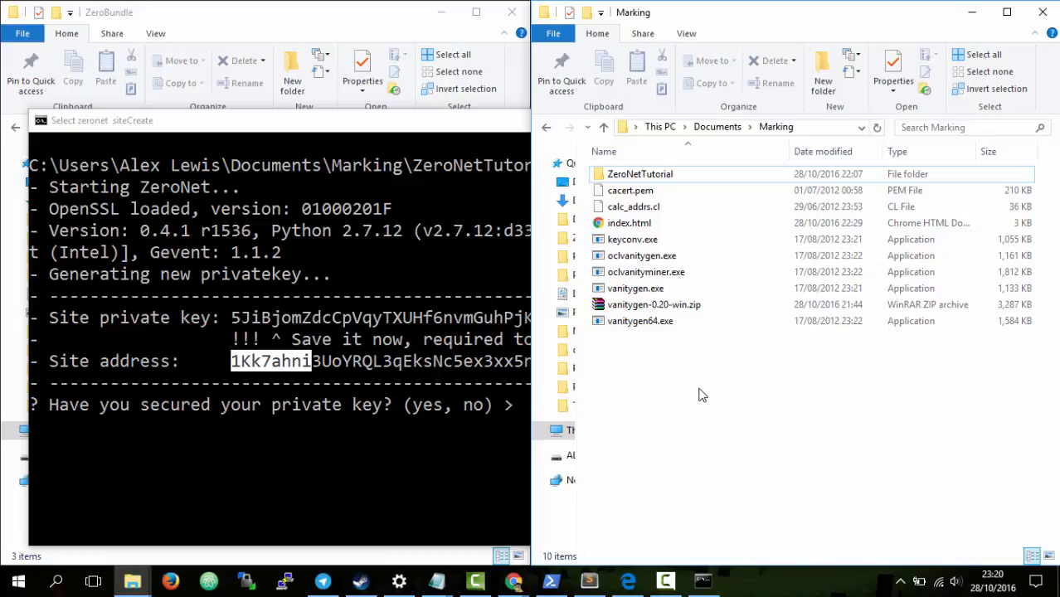
mouse_move(677, 382)
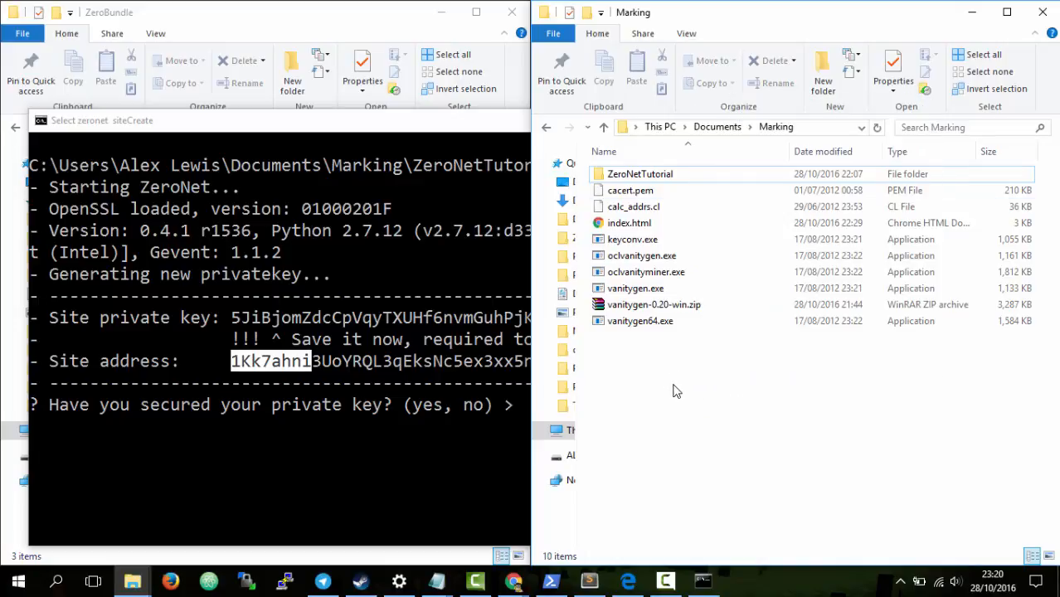
mouse_move(746, 226)
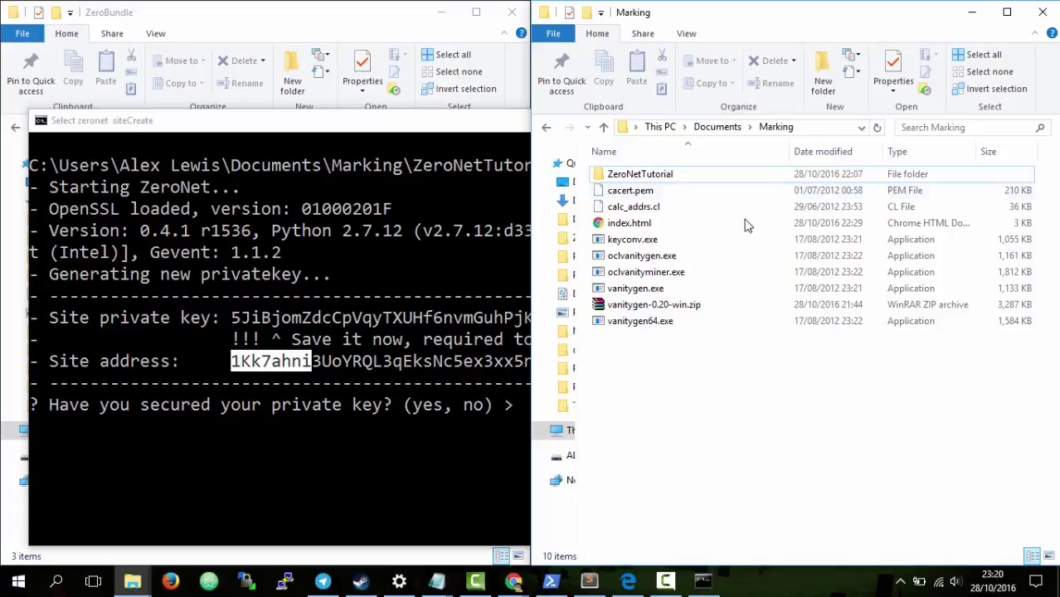
type("cmd")
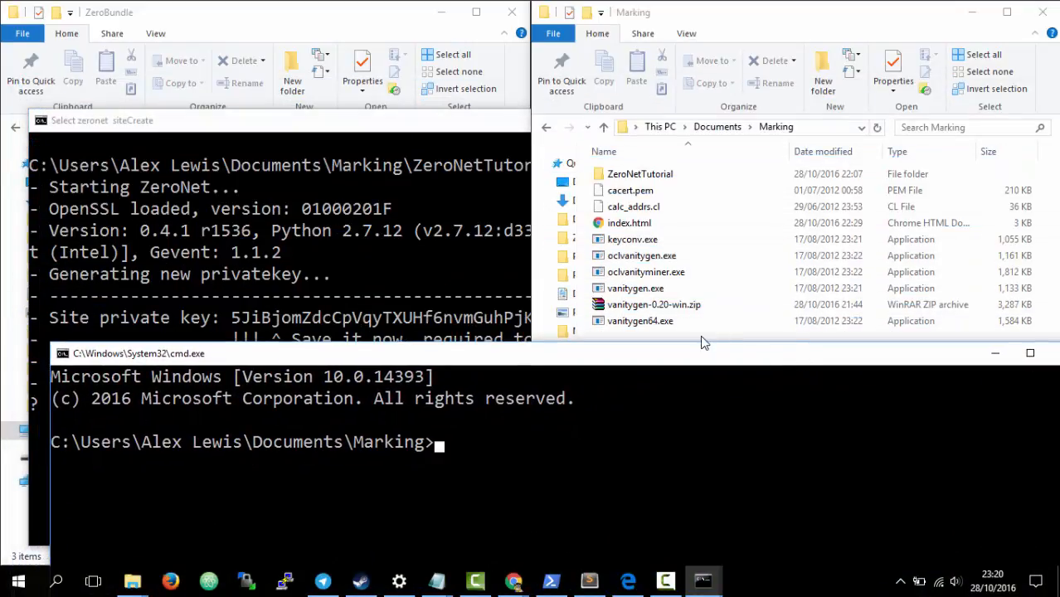
- Compose the command 'vanitygen64.exe 1Lenny' at the prompt
type("vanitygen.exe")
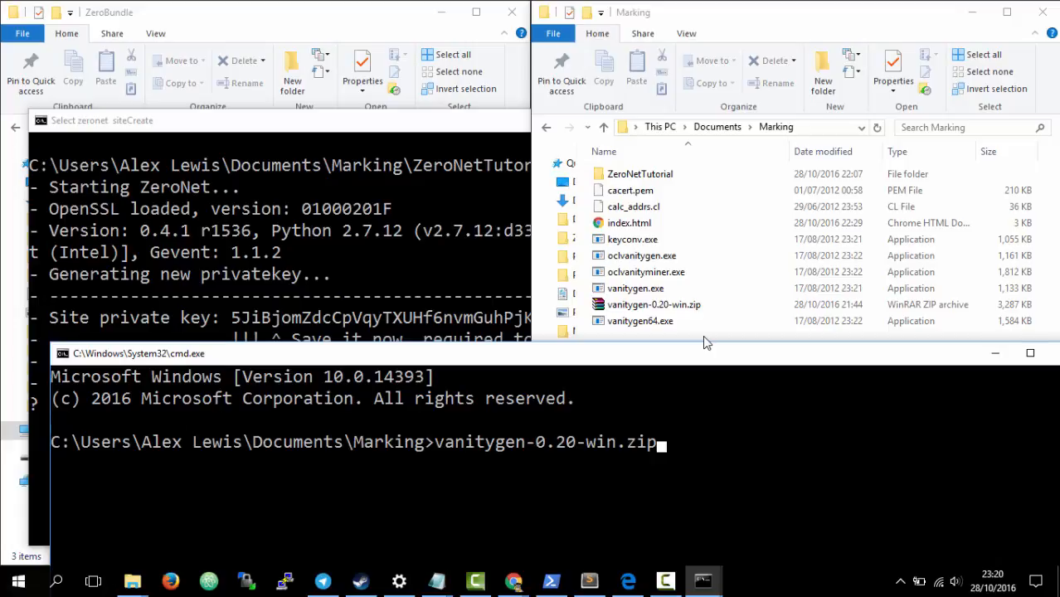
type("vanitygen64.exe")
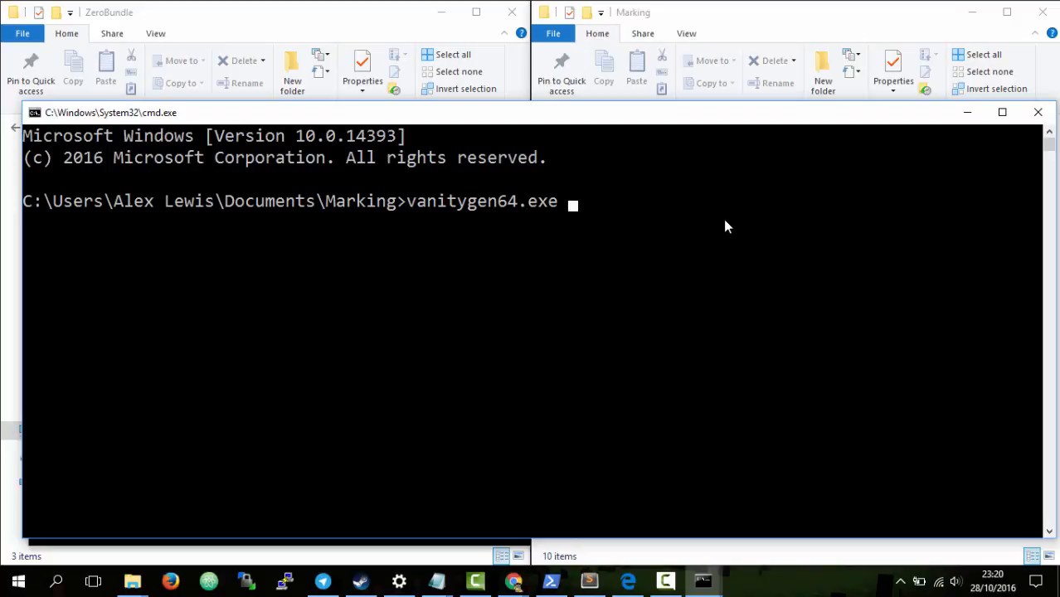
type("1")
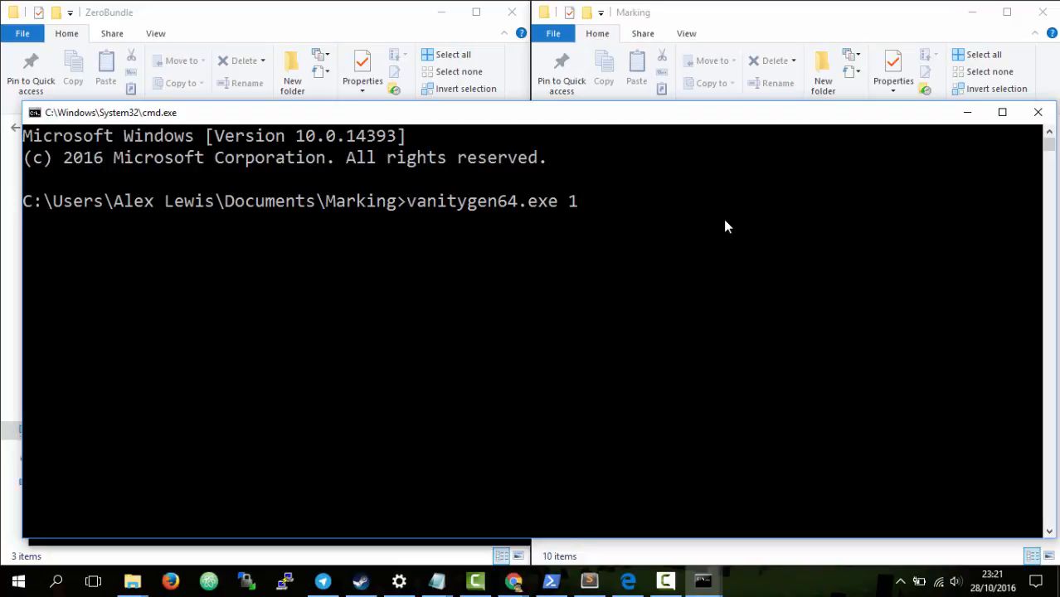
type("Lenn")
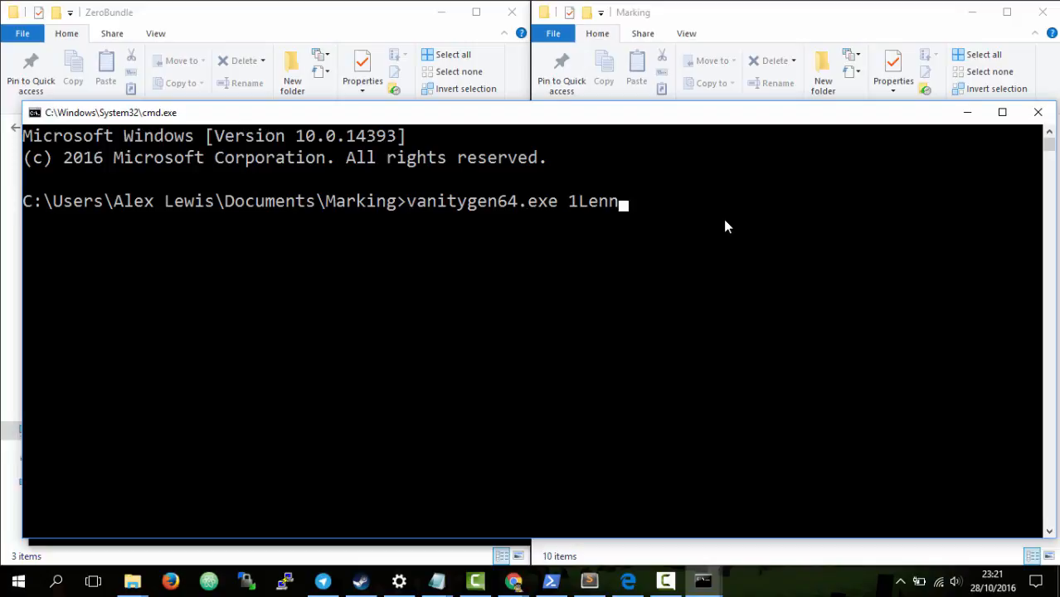
type("ny")
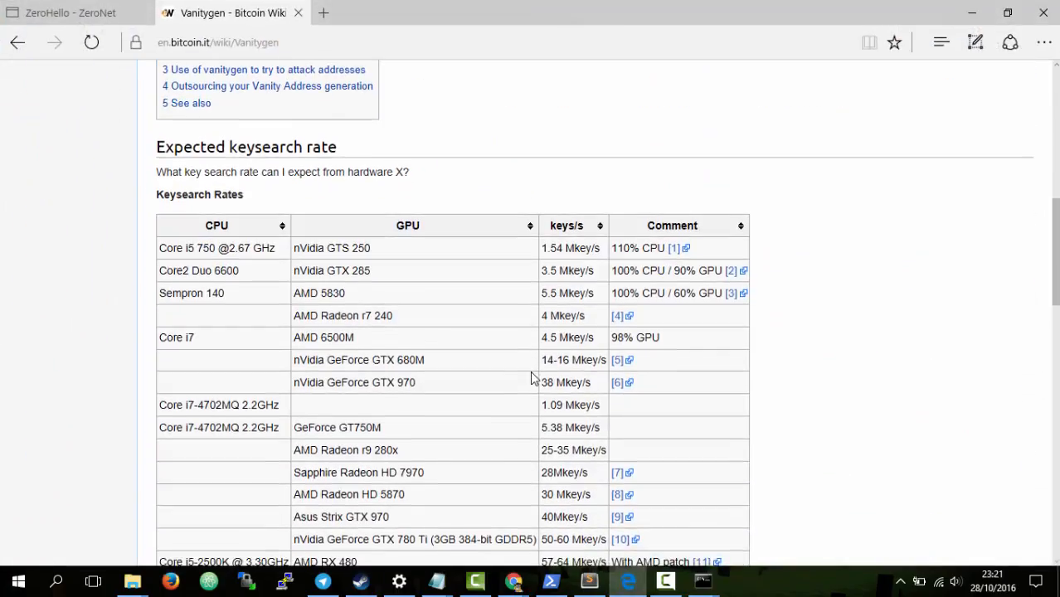
- Mark the 1Bitcoin pattern in the wiki's difficulty table, then minimize the browser
scroll("down", 3)
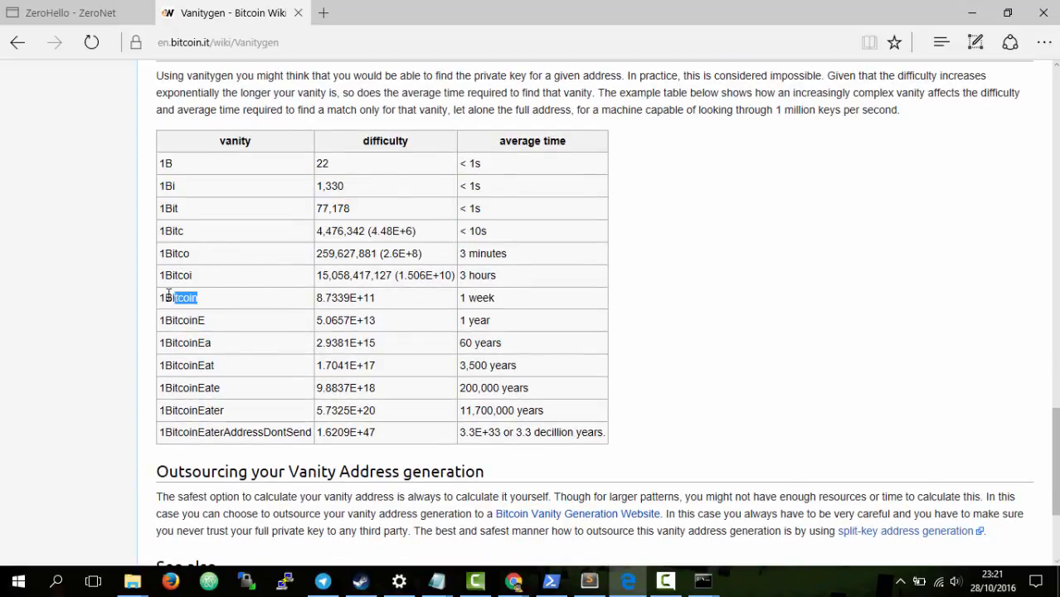
double_click(179, 297)
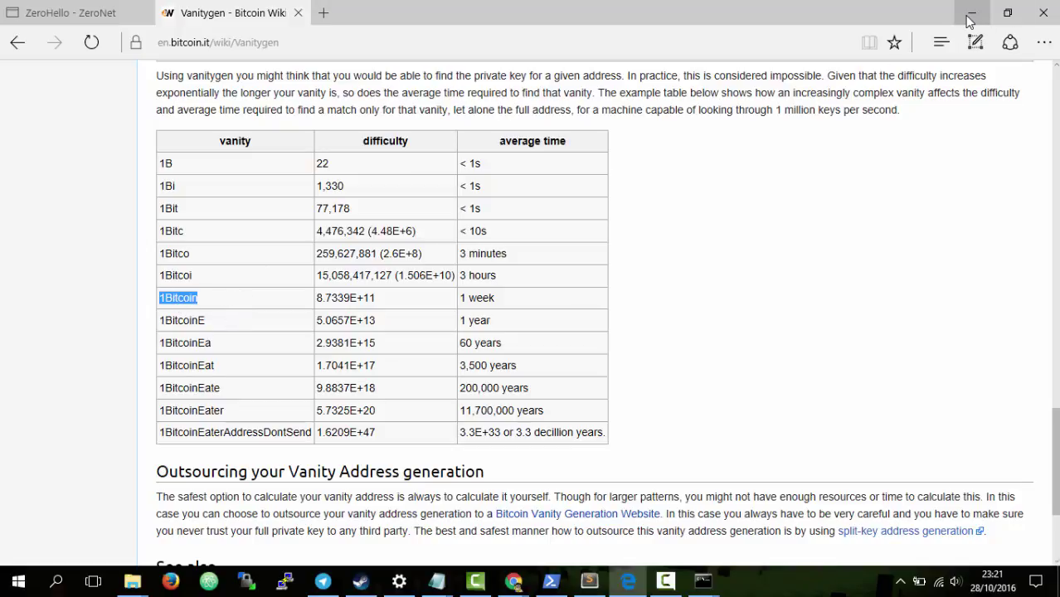
left_click(972, 13)
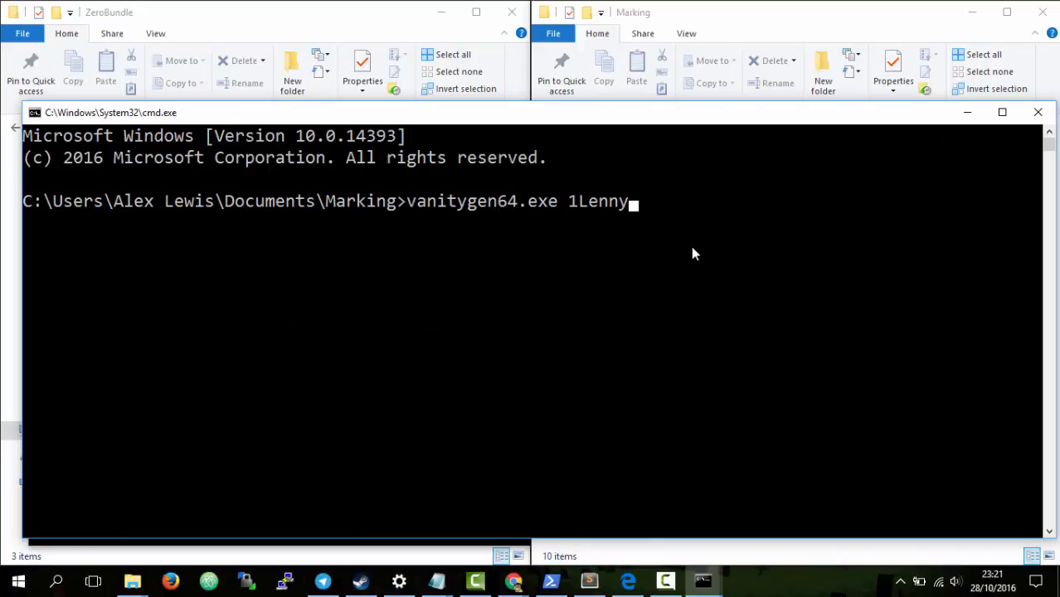
- Run vanitygen64.exe 1Lenny to start the vanity address search
key("Return")
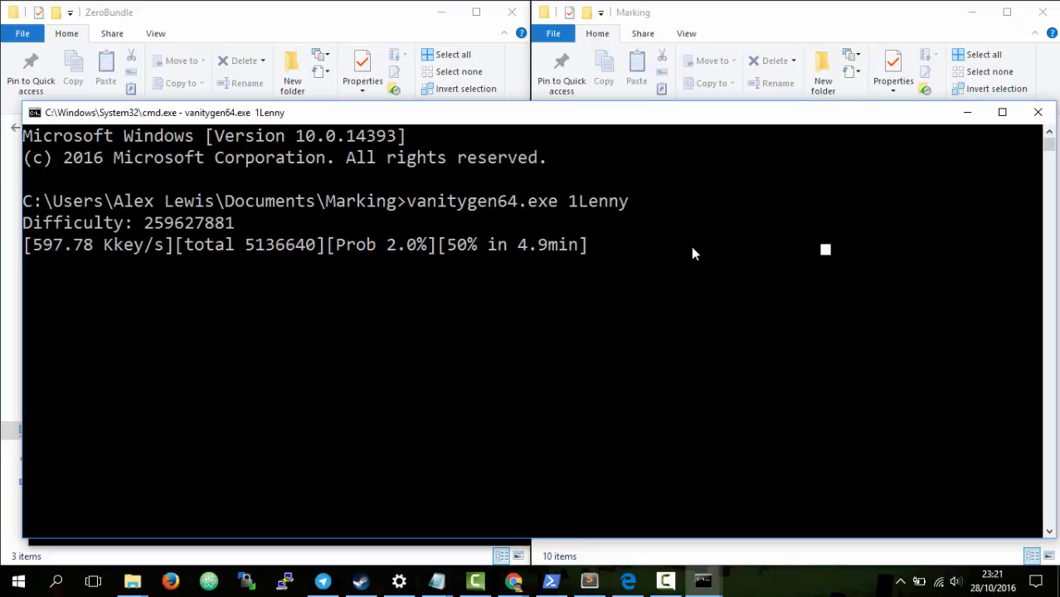
mouse_move(932, 239)
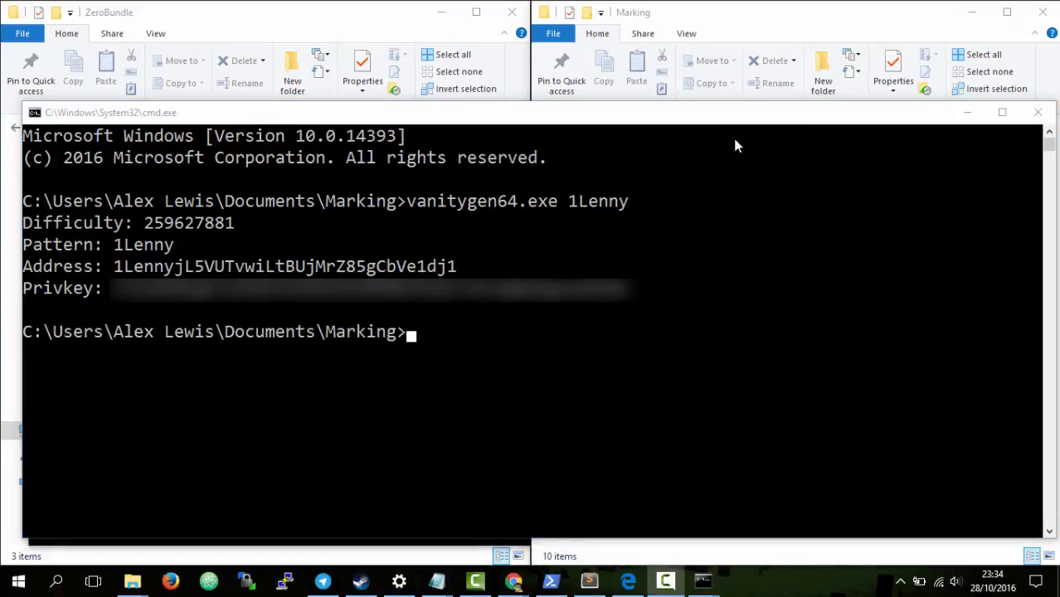
mouse_move(729, 150)
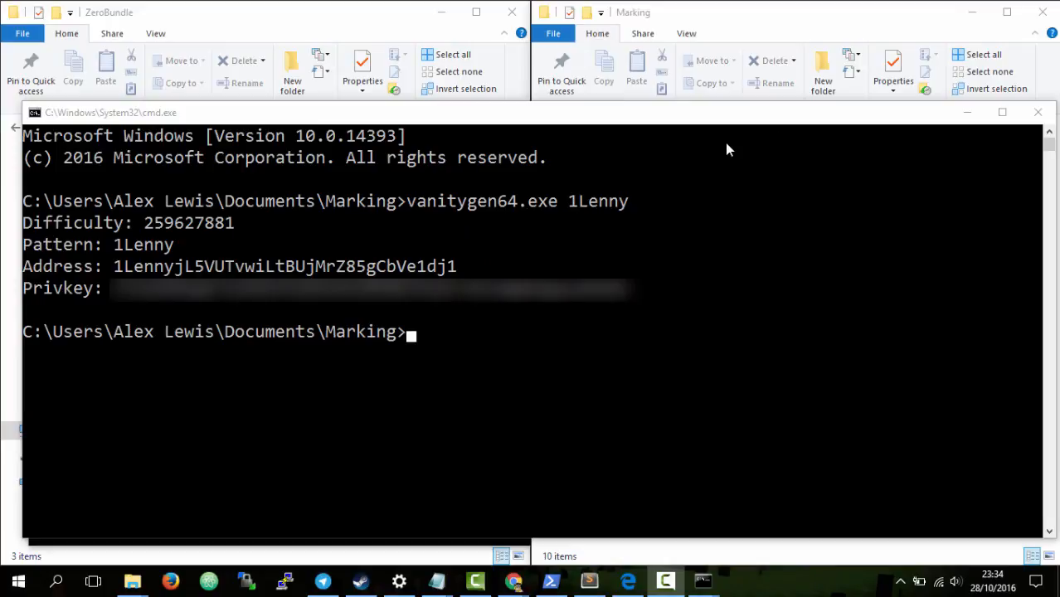
mouse_move(136, 278)
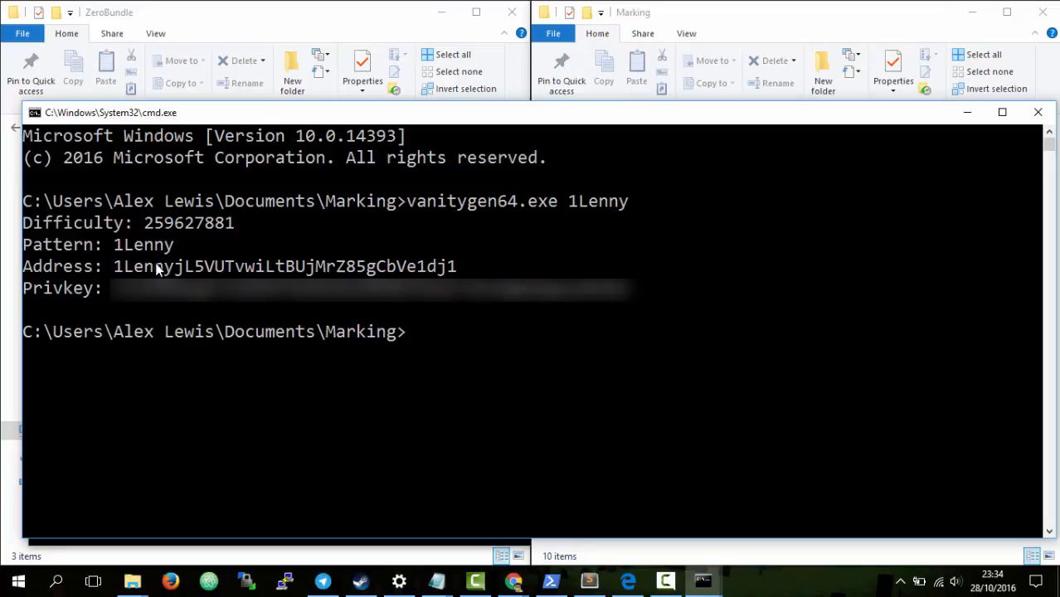
mouse_move(295, 267)
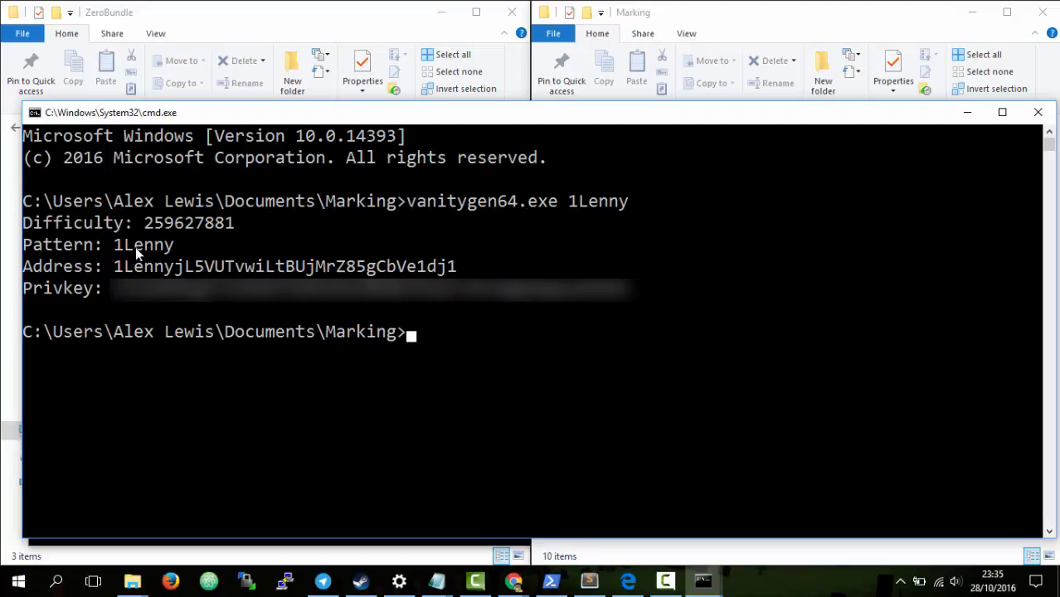
left_click_drag(113, 266, 332, 265)
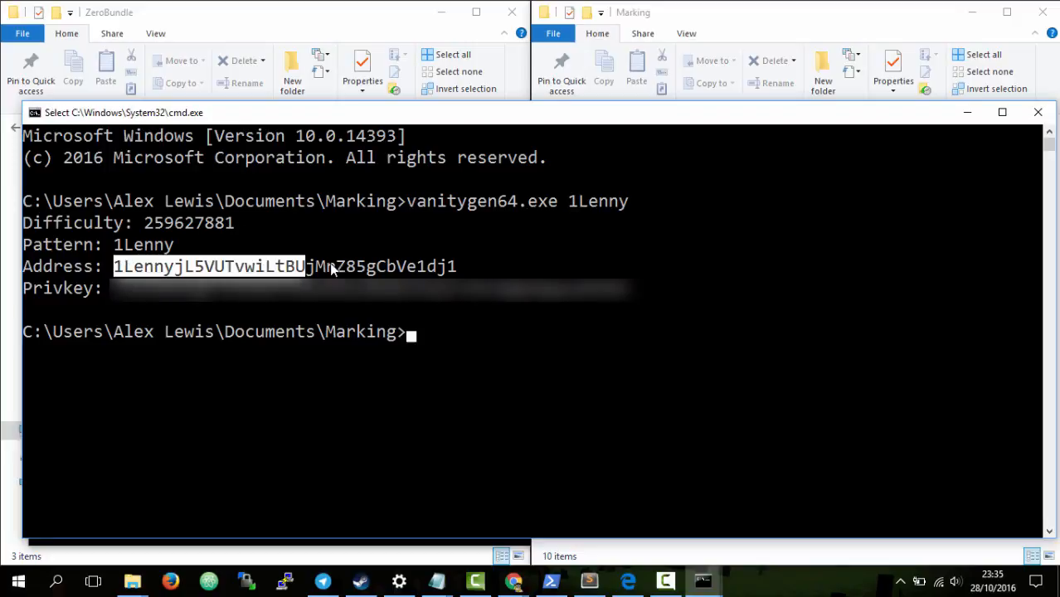
left_click_drag(307, 265, 454, 265)
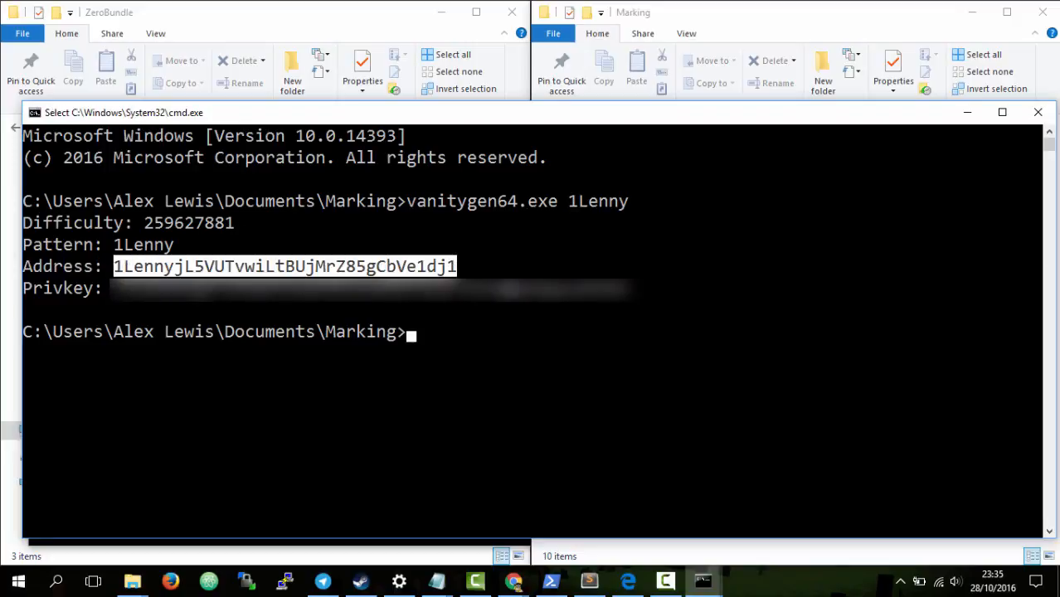
left_click(315, 448)
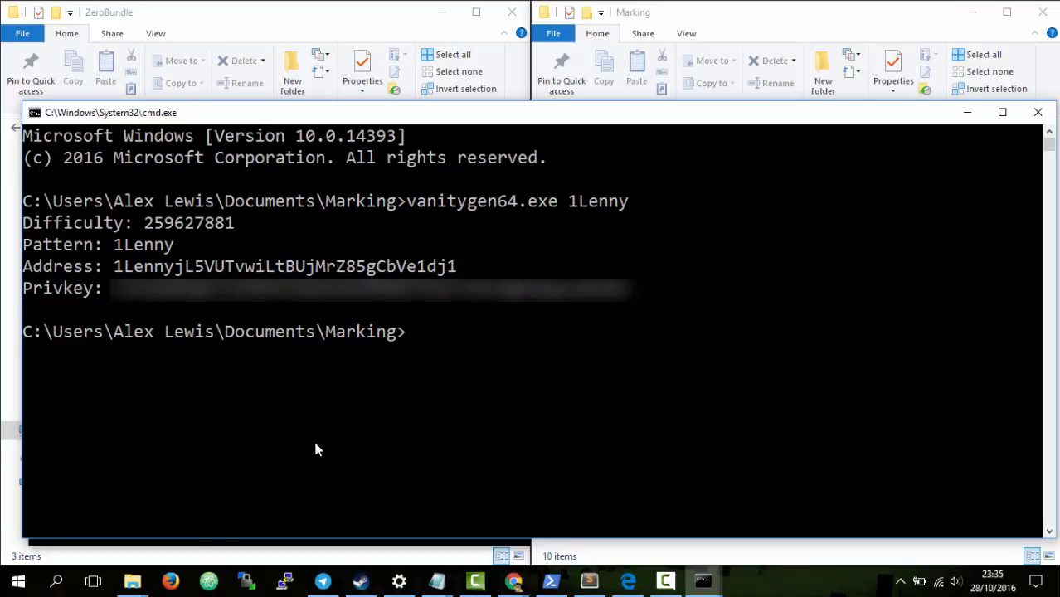
mouse_move(213, 121)
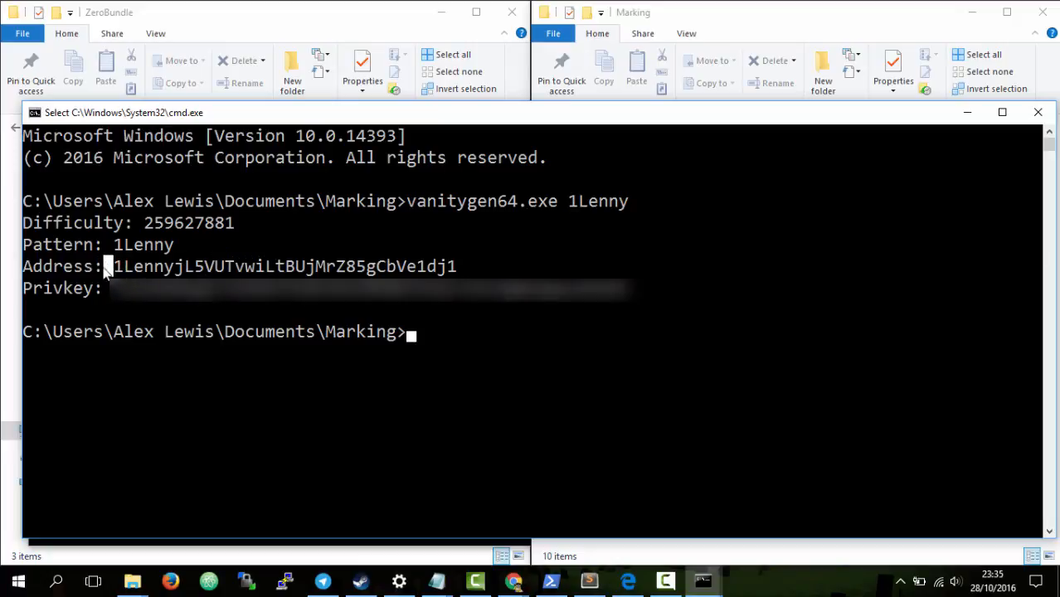
left_click_drag(109, 266, 454, 265)
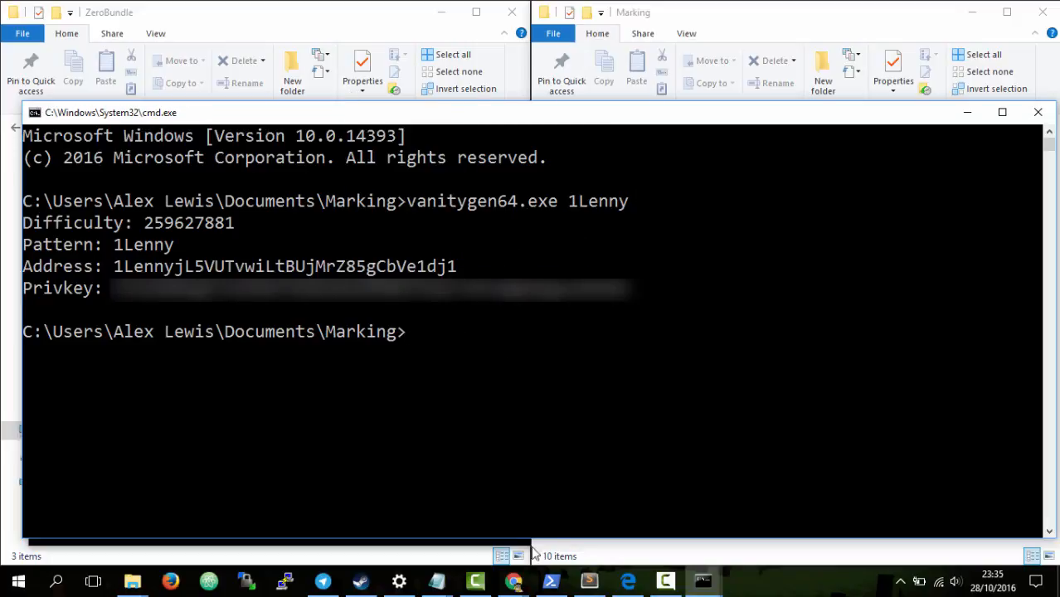
mouse_move(148, 459)
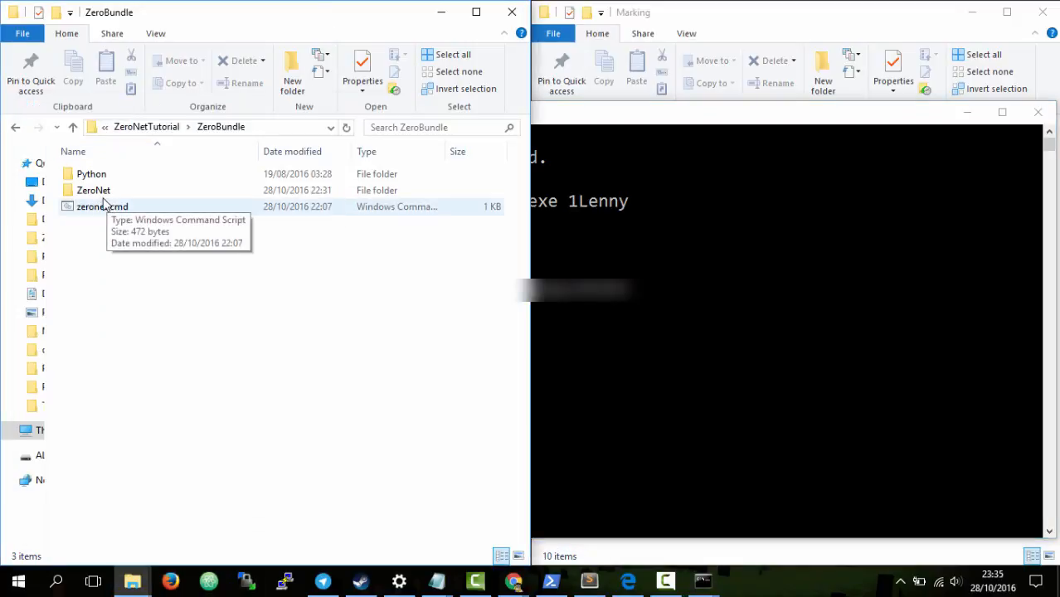
- Navigate into ZeroBundle's ZeroNet folder and then its data folder
double_click(93, 189)
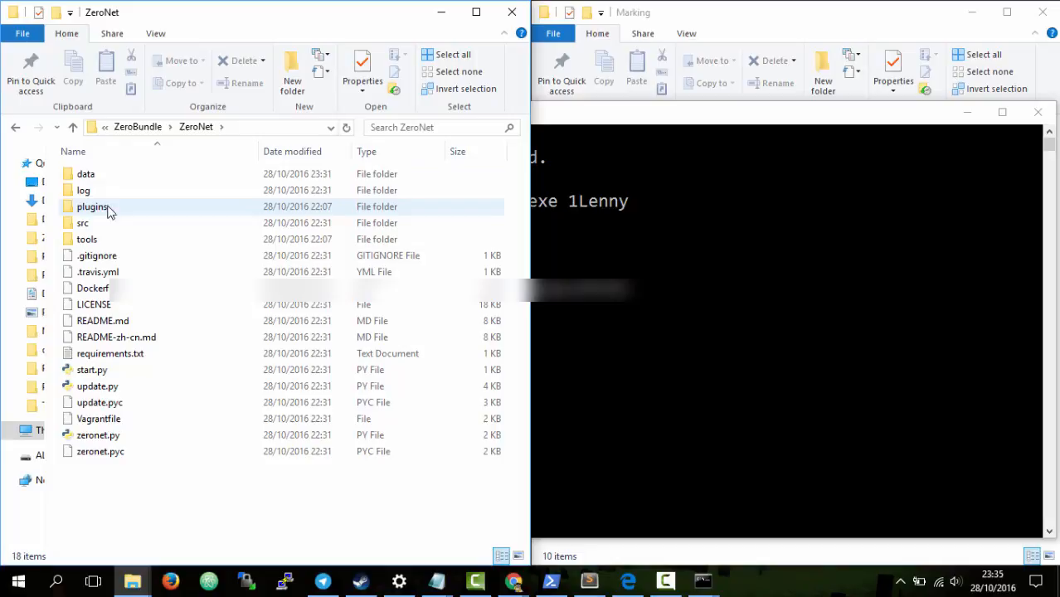
double_click(86, 174)
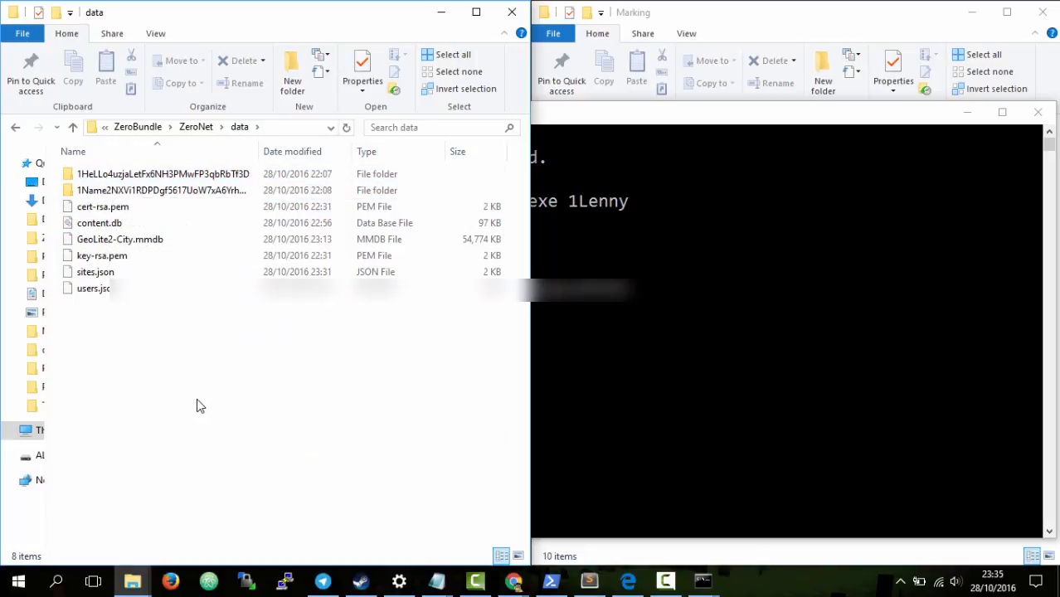
mouse_move(207, 358)
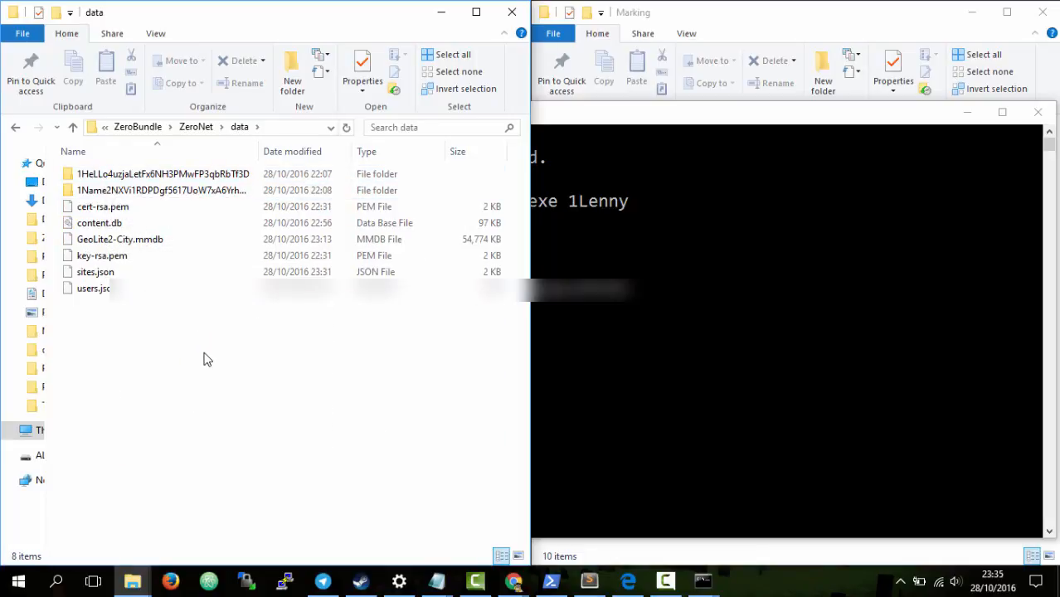
mouse_move(557, 527)
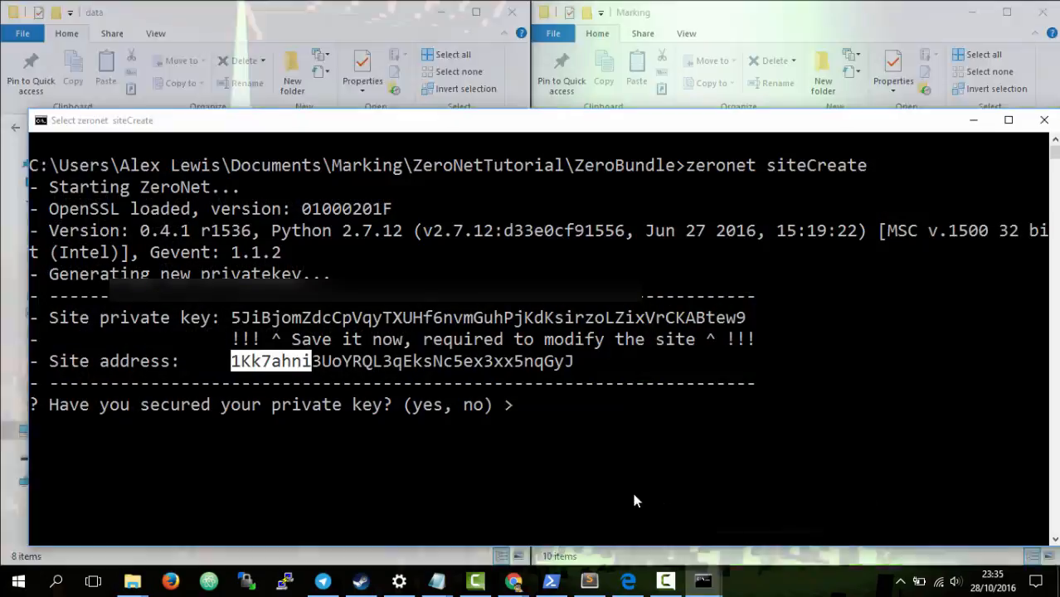
- Answer yes to confirm the private key is secured, finishing siteCreate for 1Kk7ahni…
type("ye")
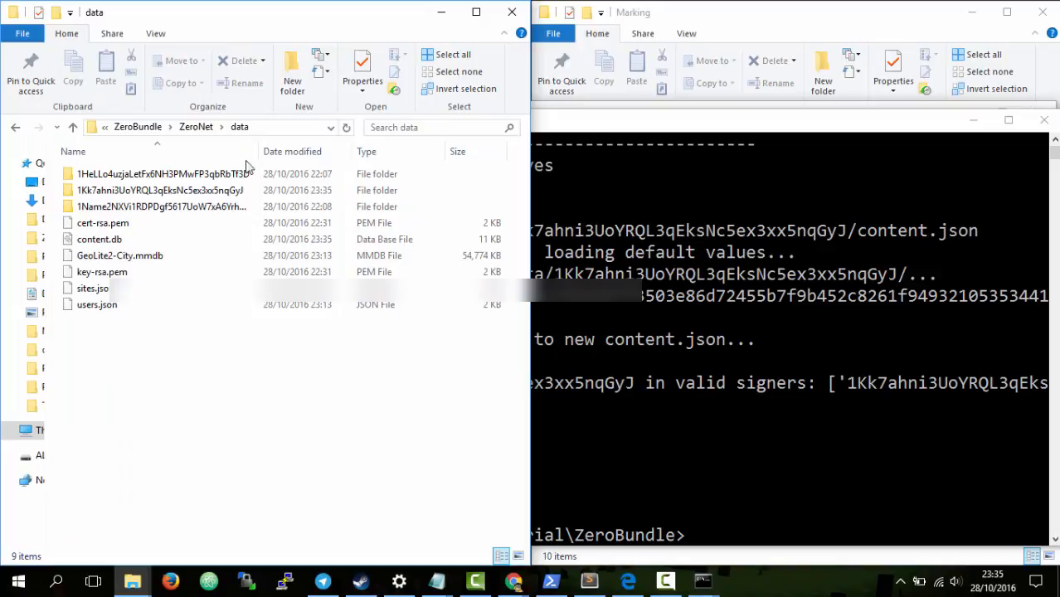
- Rename the new site folder to the 1Lenny vanity address and go into it
left_click(159, 189)
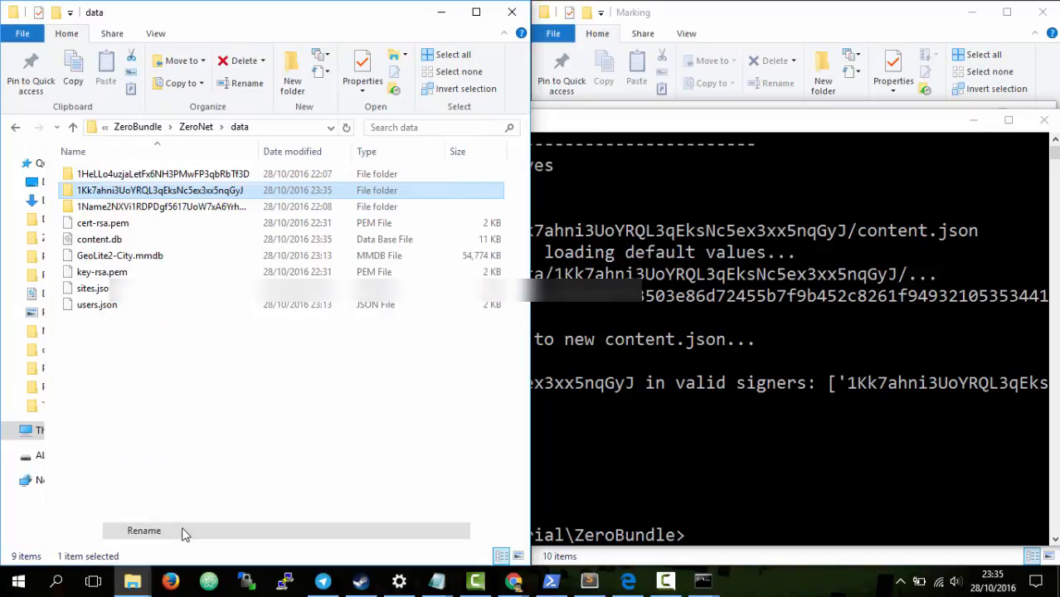
left_click(143, 531)
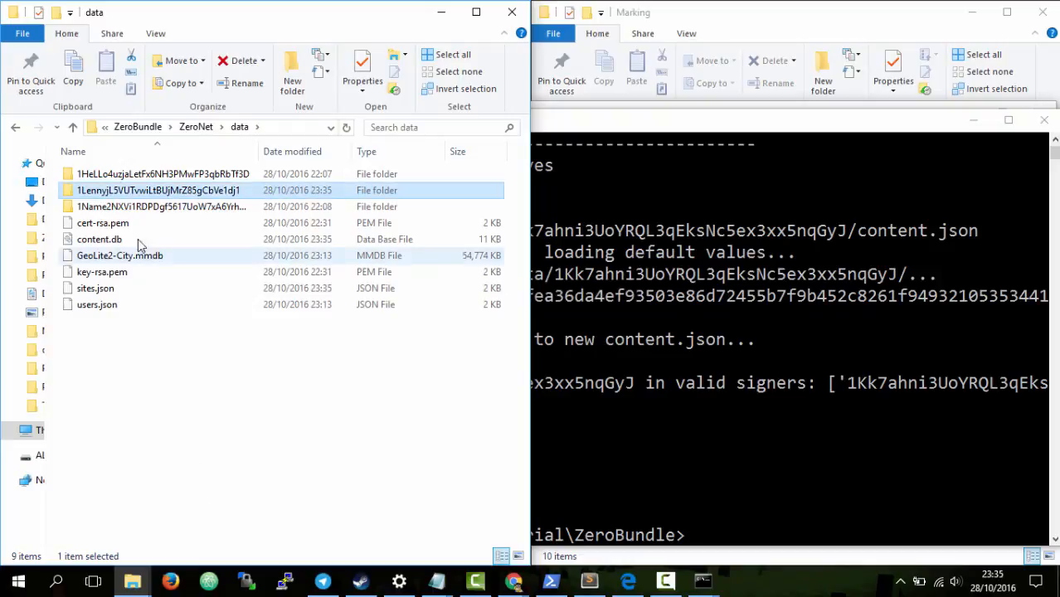
double_click(157, 189)
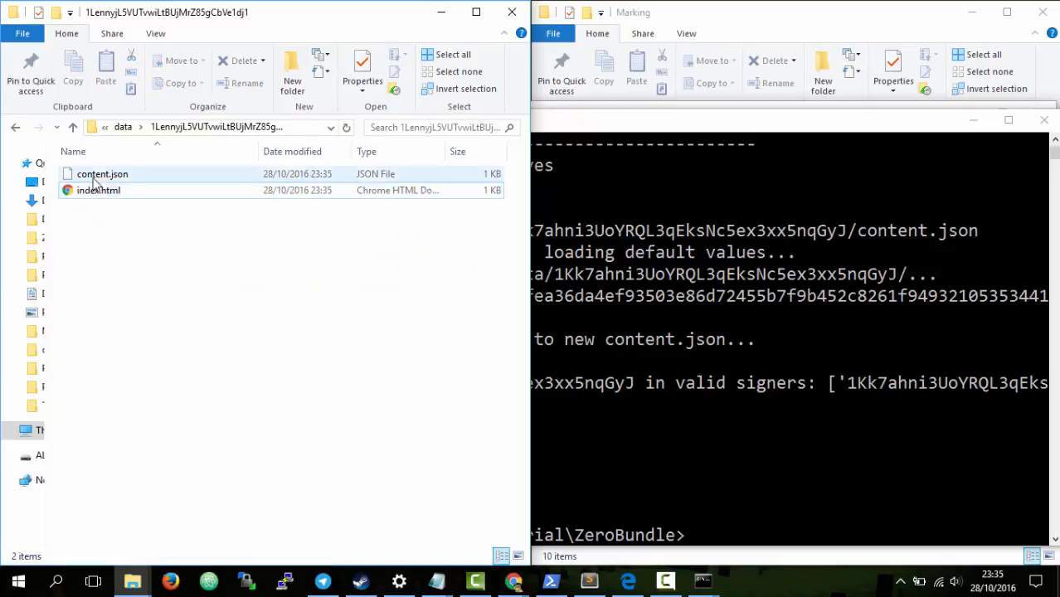
- Delete the default index.html and bring over Marking's index.html in its place
left_click(98, 189)
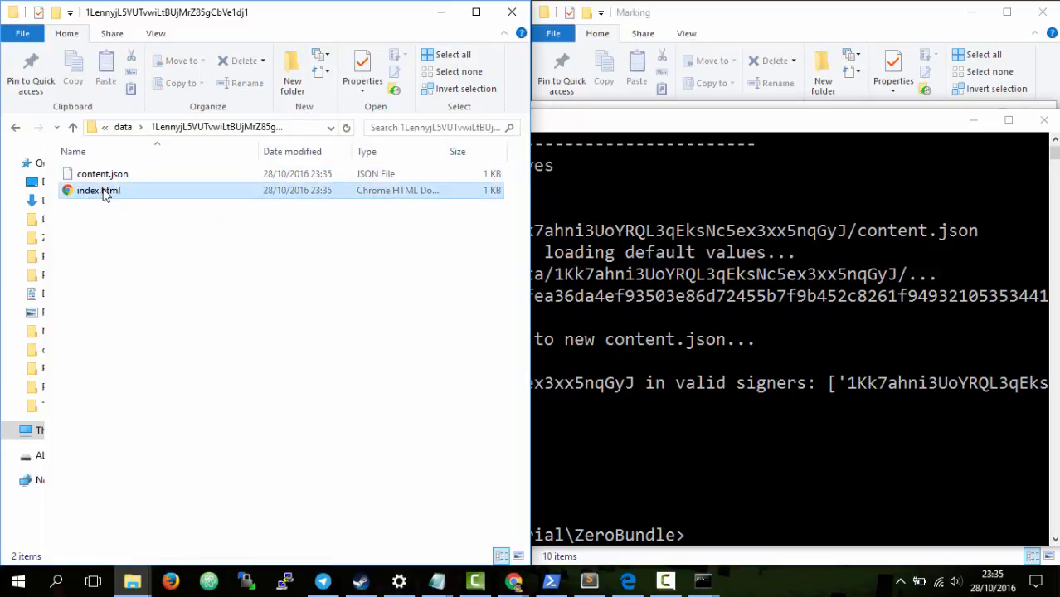
left_click(243, 60)
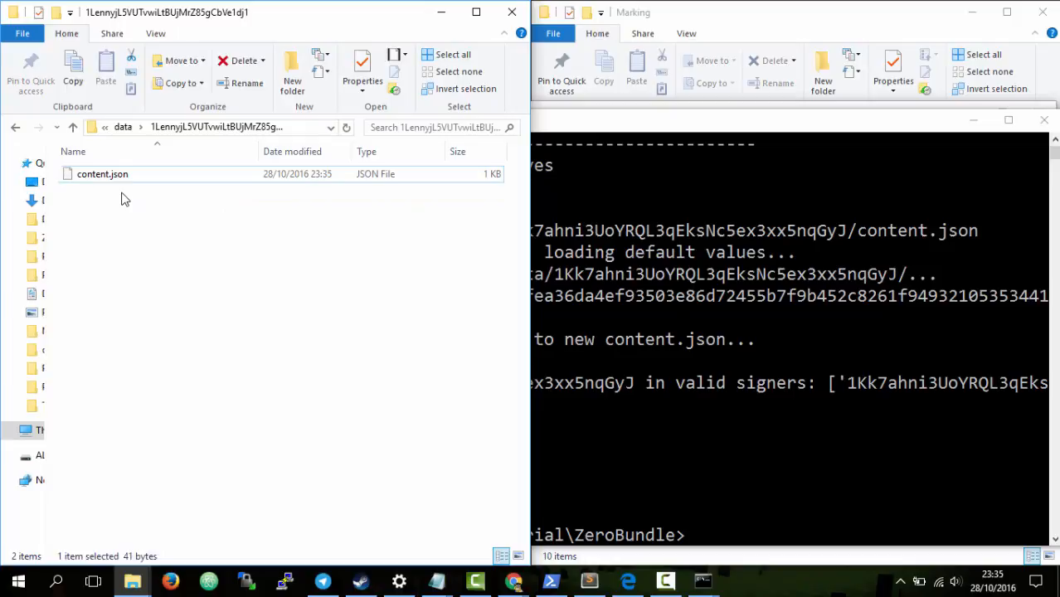
mouse_move(132, 580)
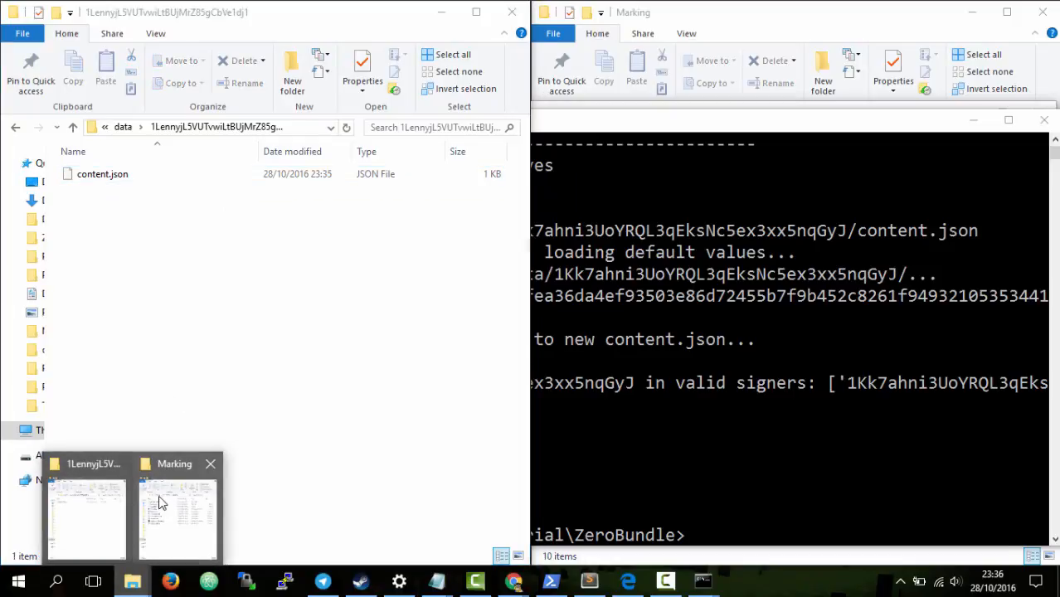
left_click(176, 518)
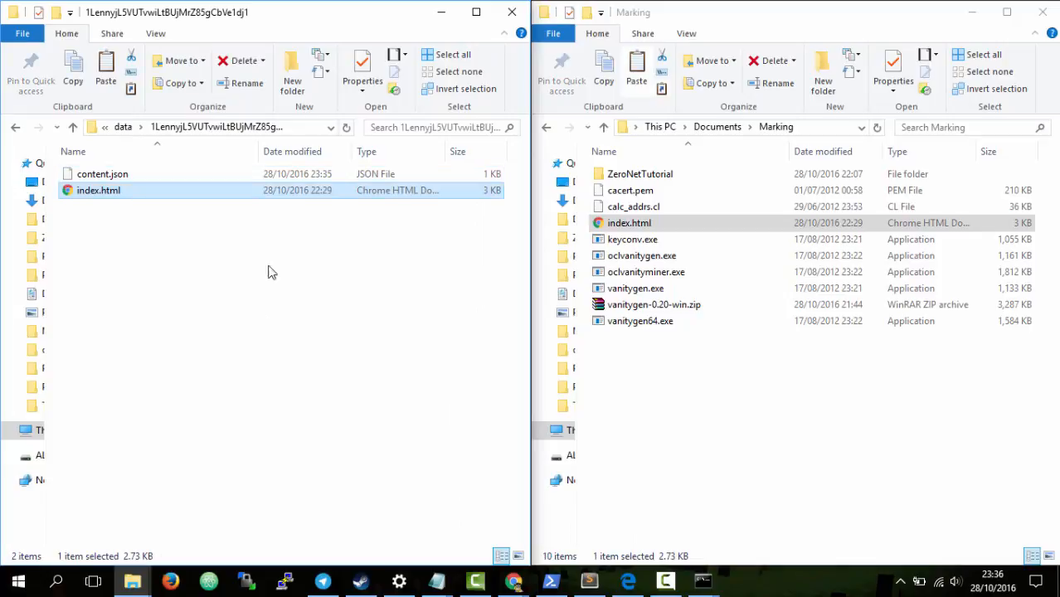
mouse_move(243, 534)
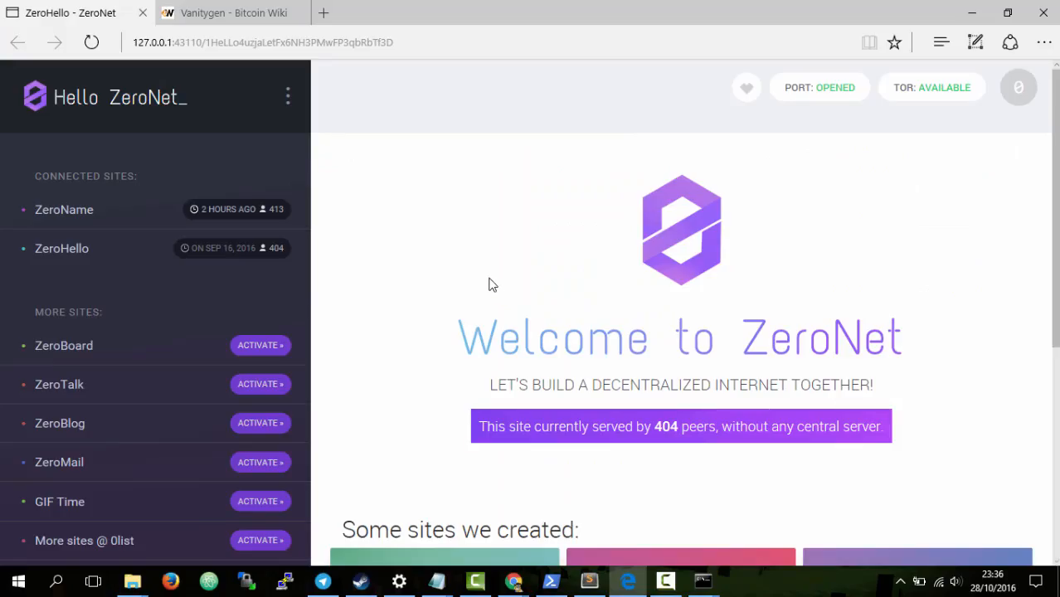
- Replace the current site address with the 1Lenny address taken from the command prompt
left_click(282, 43)
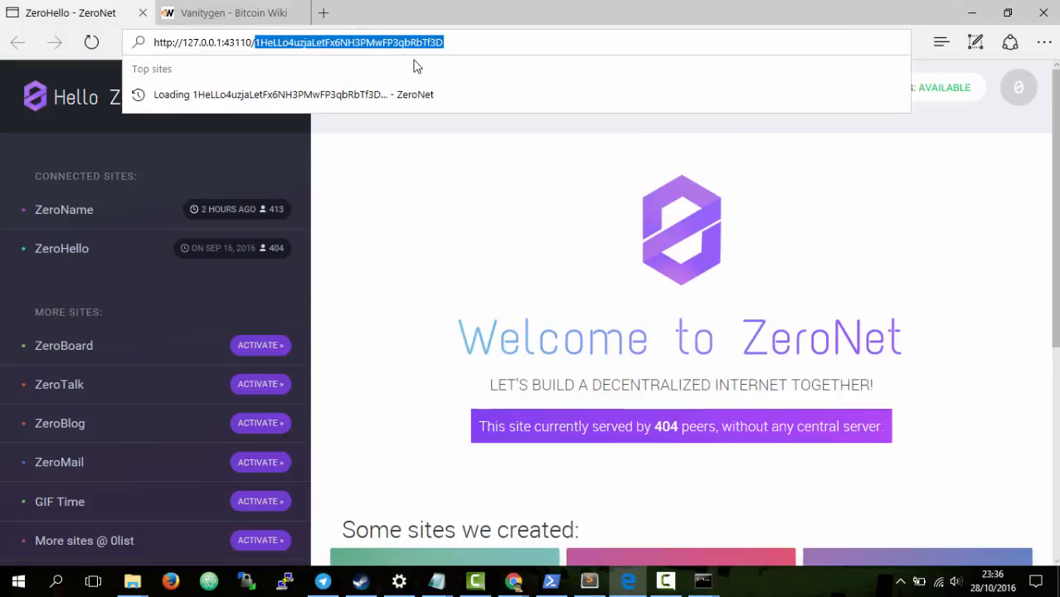
mouse_move(422, 70)
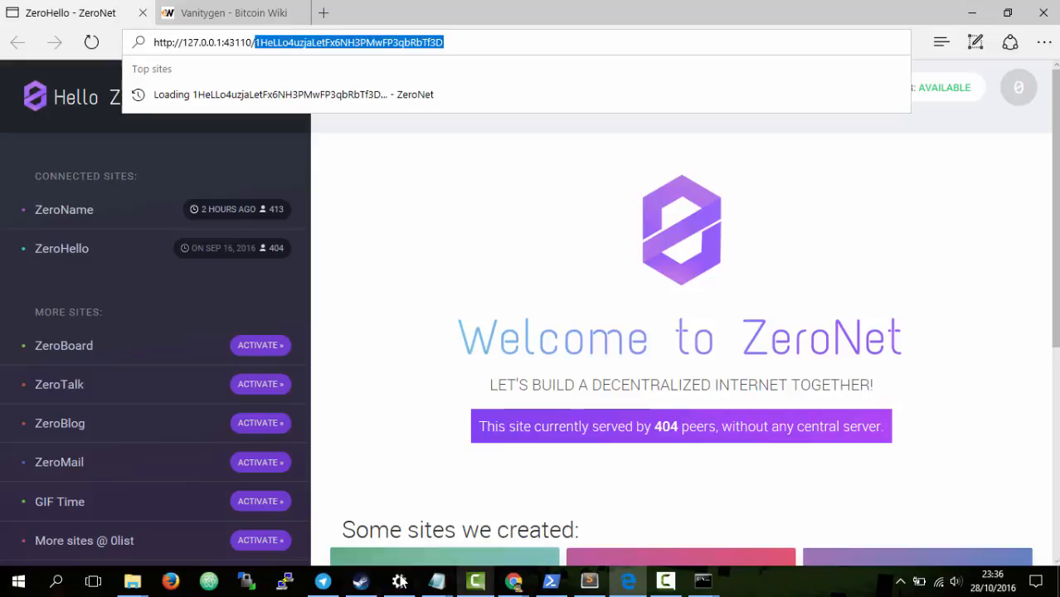
mouse_move(703, 581)
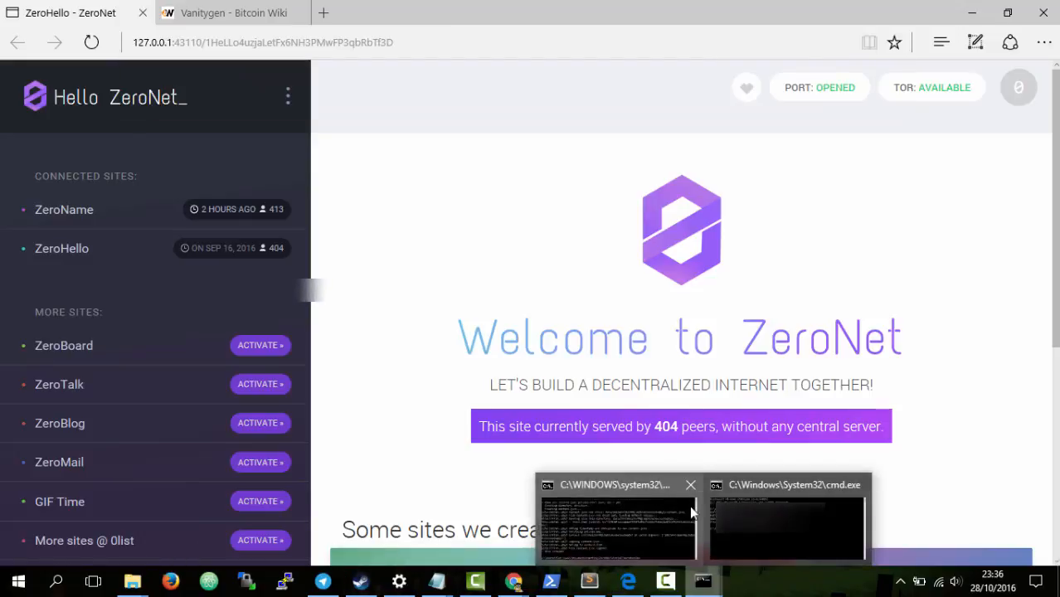
left_click(786, 514)
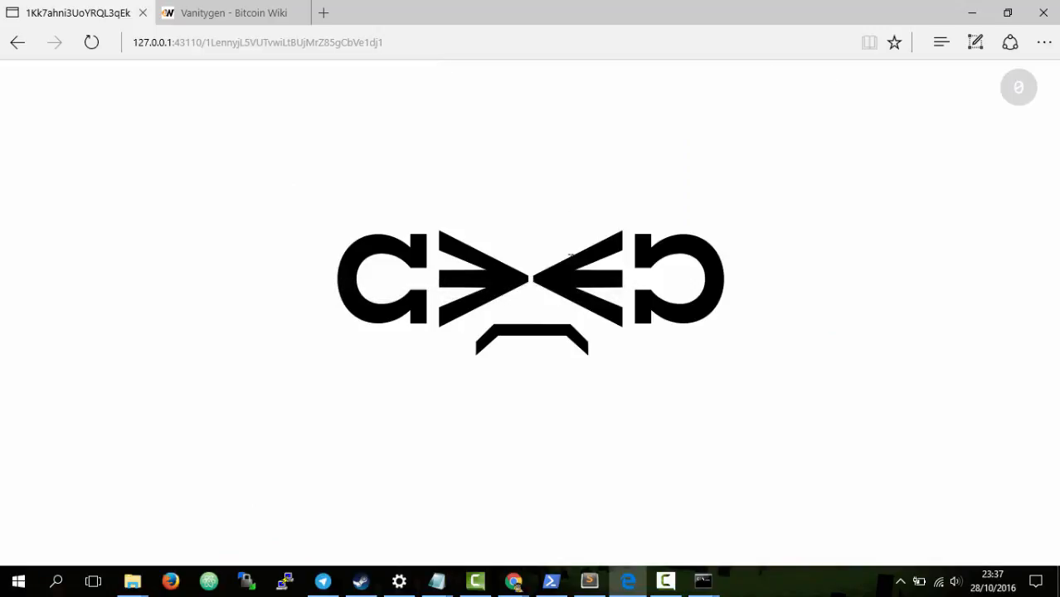
mouse_move(541, 225)
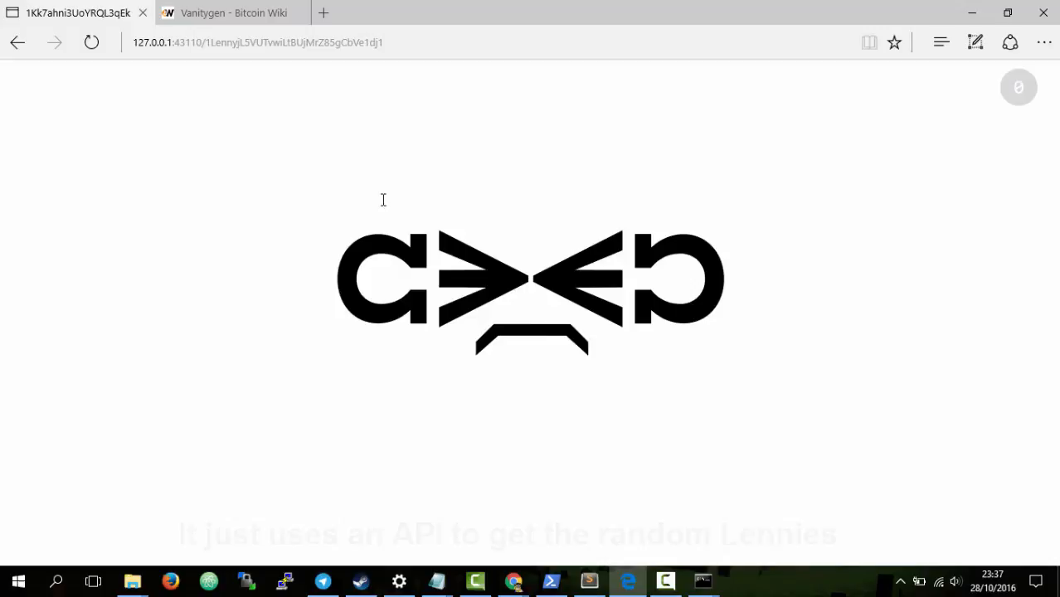
- Reload the 1Lenny site several times, getting a different random Lenny face each time
left_click(91, 43)
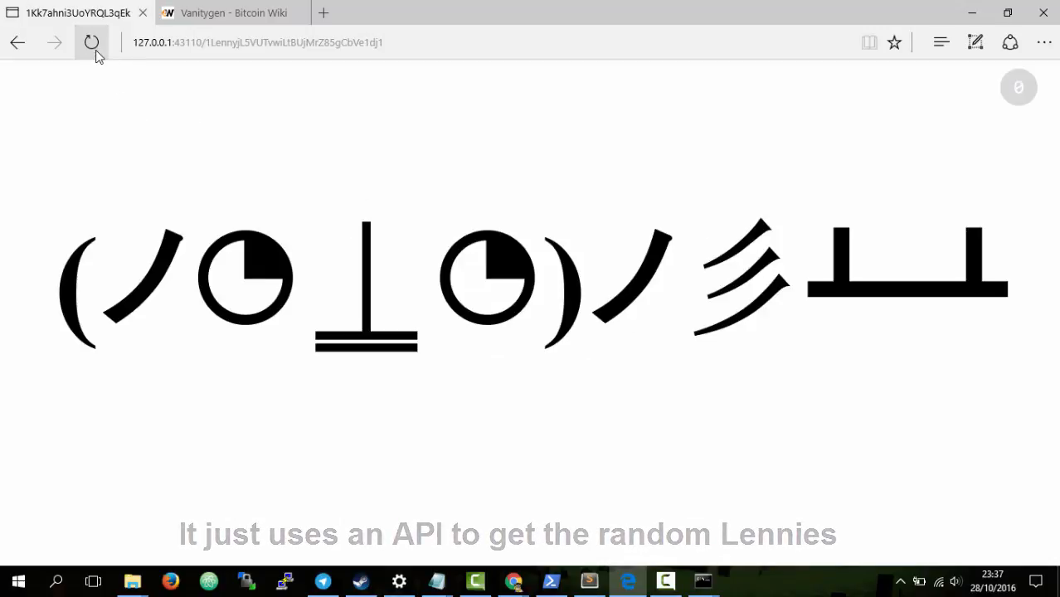
left_click(91, 43)
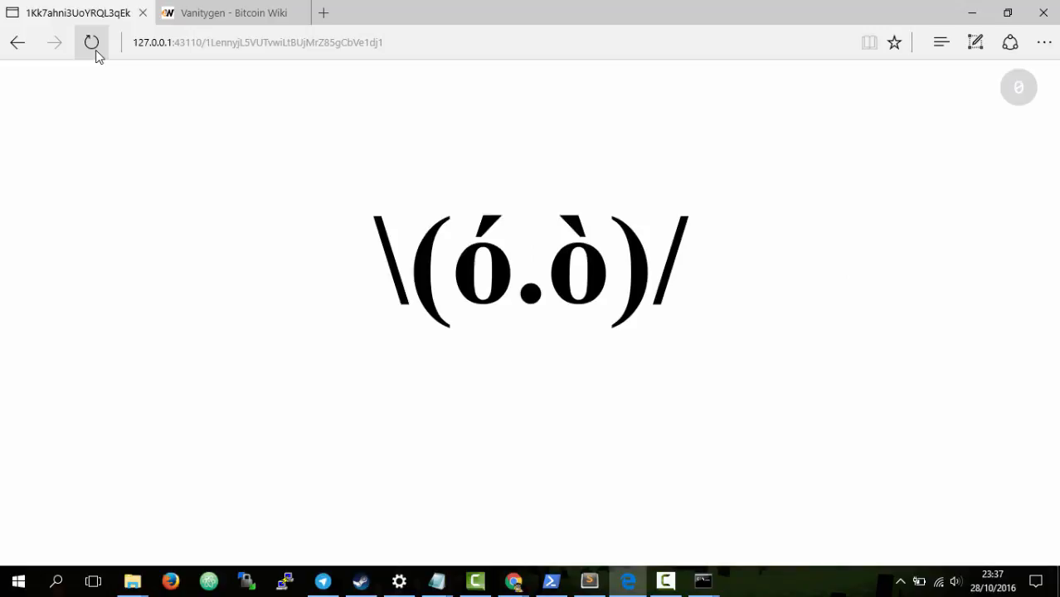
left_click(91, 43)
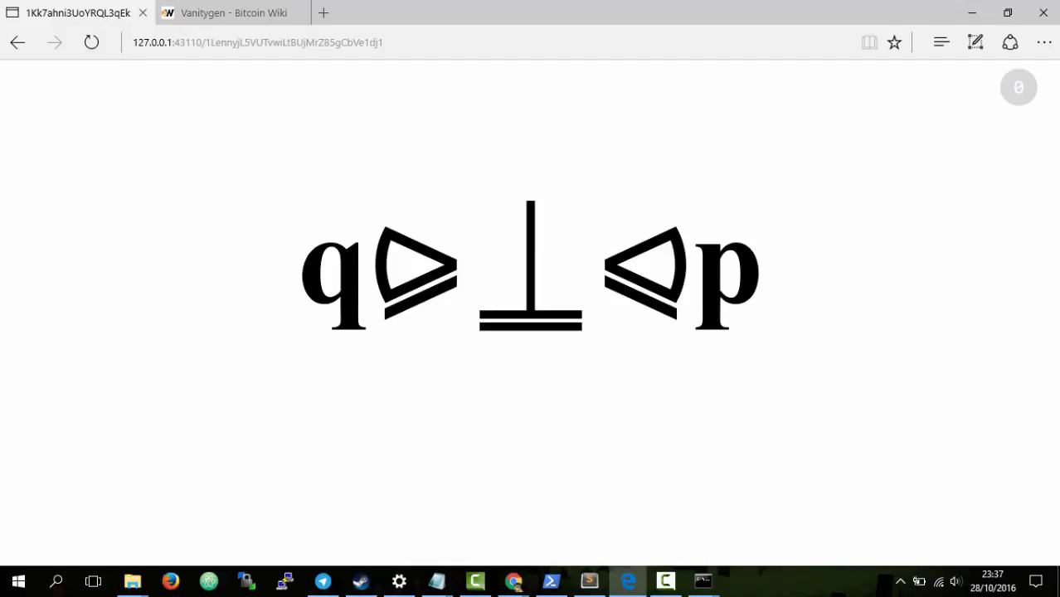
left_click(1018, 86)
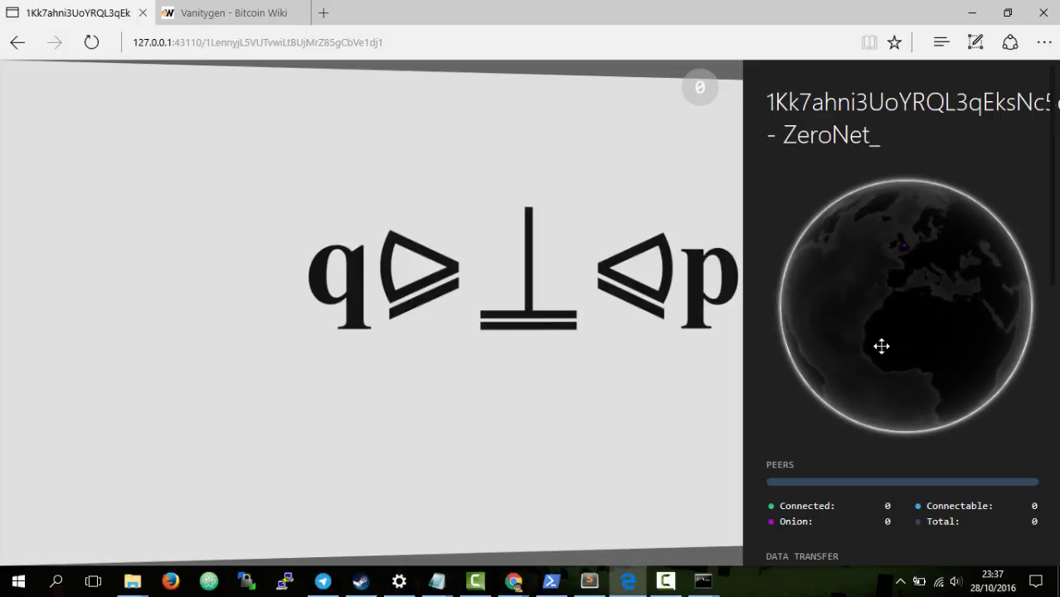
- Mark the site as mine in the sidebar and give it the description 'Lenny Face'
scroll("down", 3)
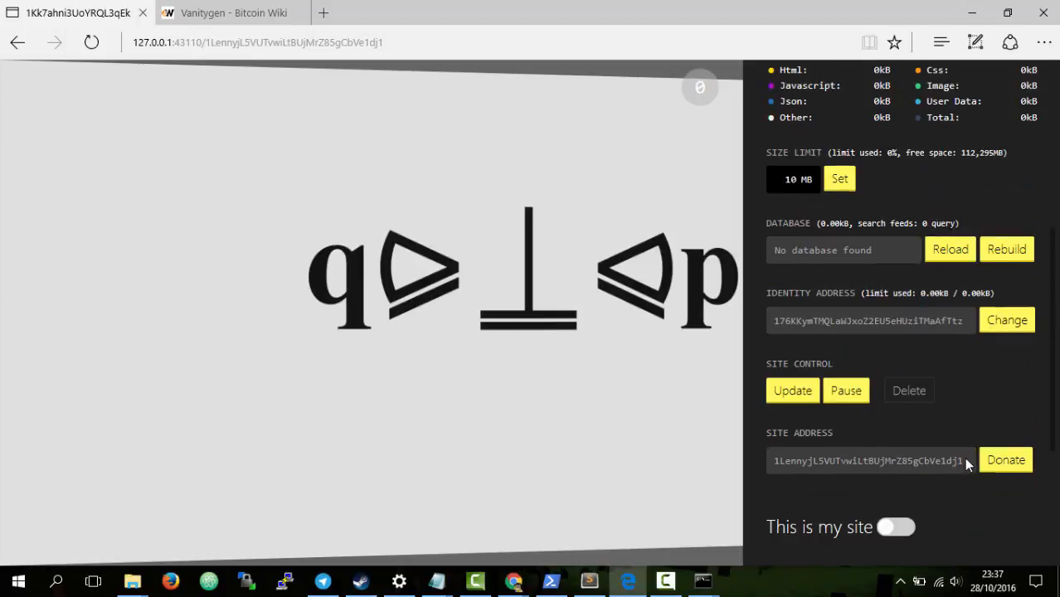
left_click(896, 525)
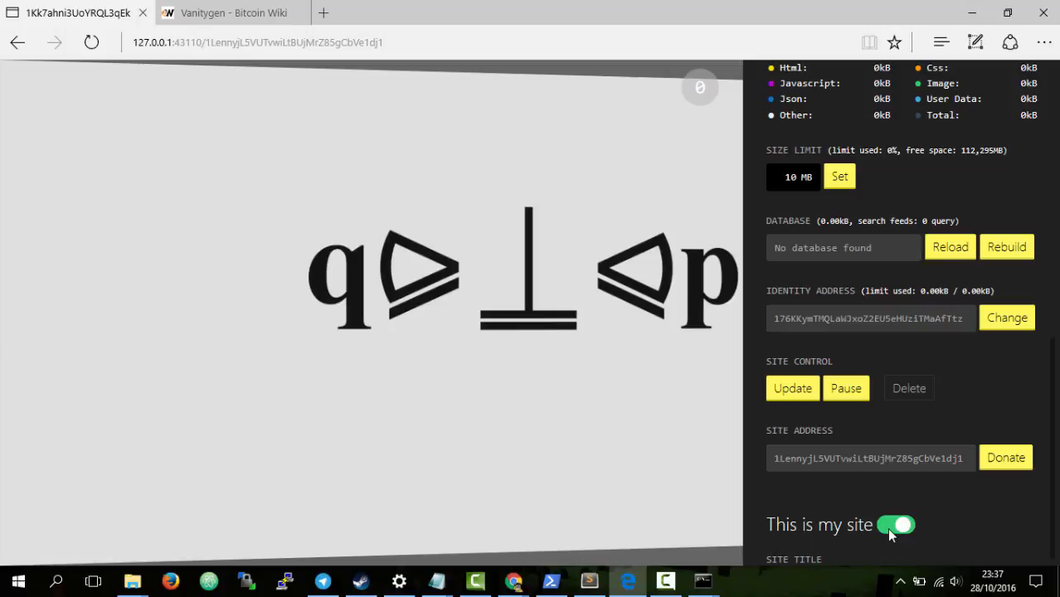
scroll("down", 3)
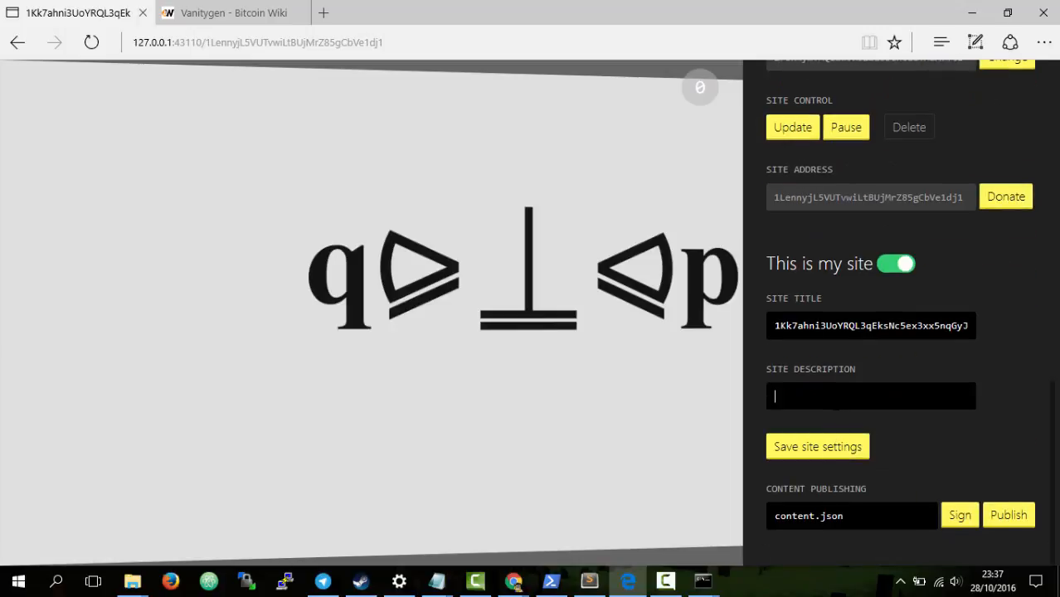
type("L")
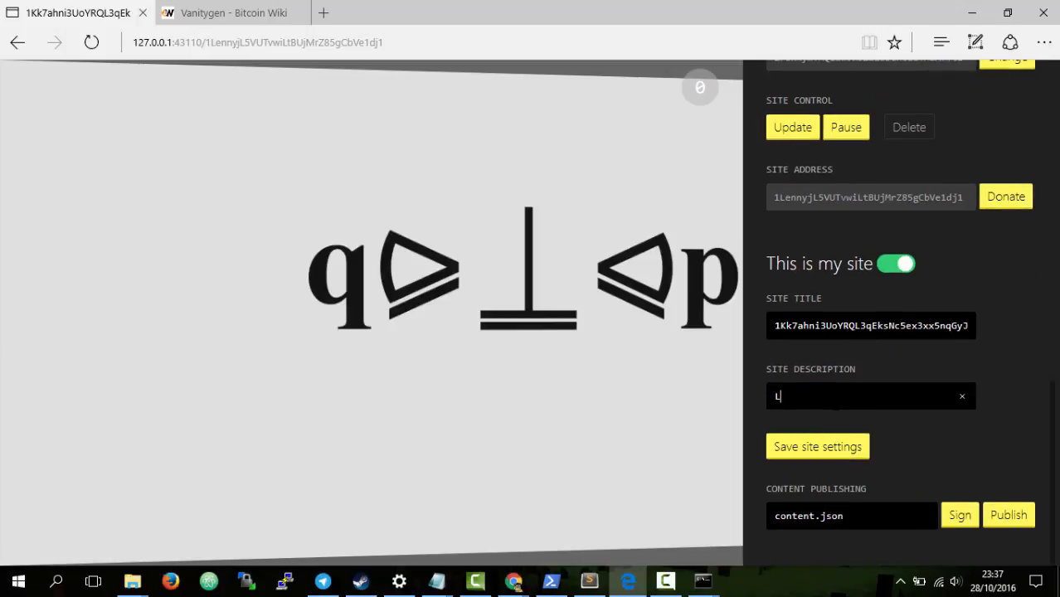
type("enny Fa")
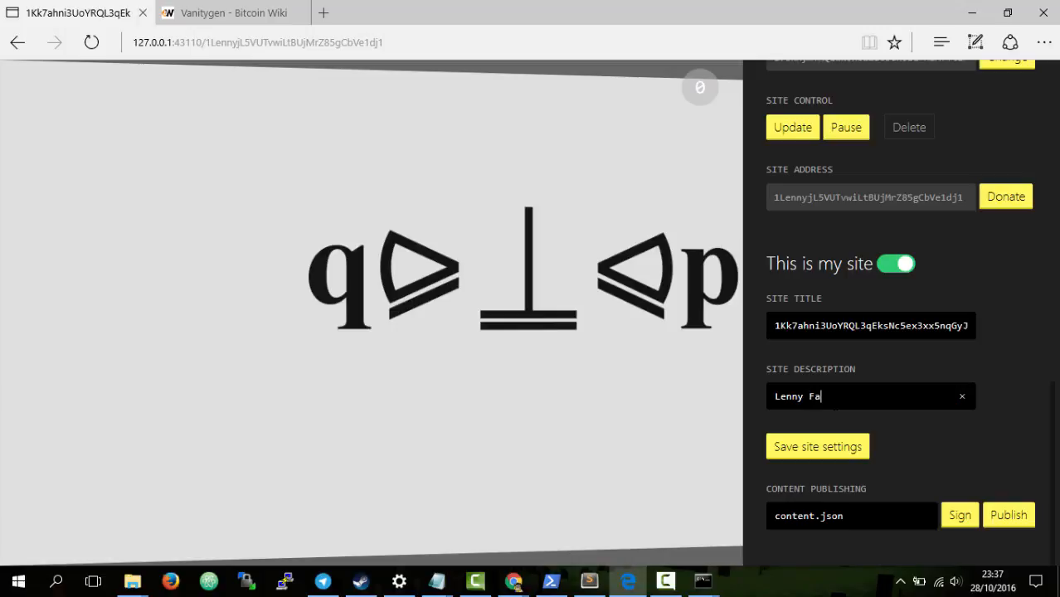
type("ce")
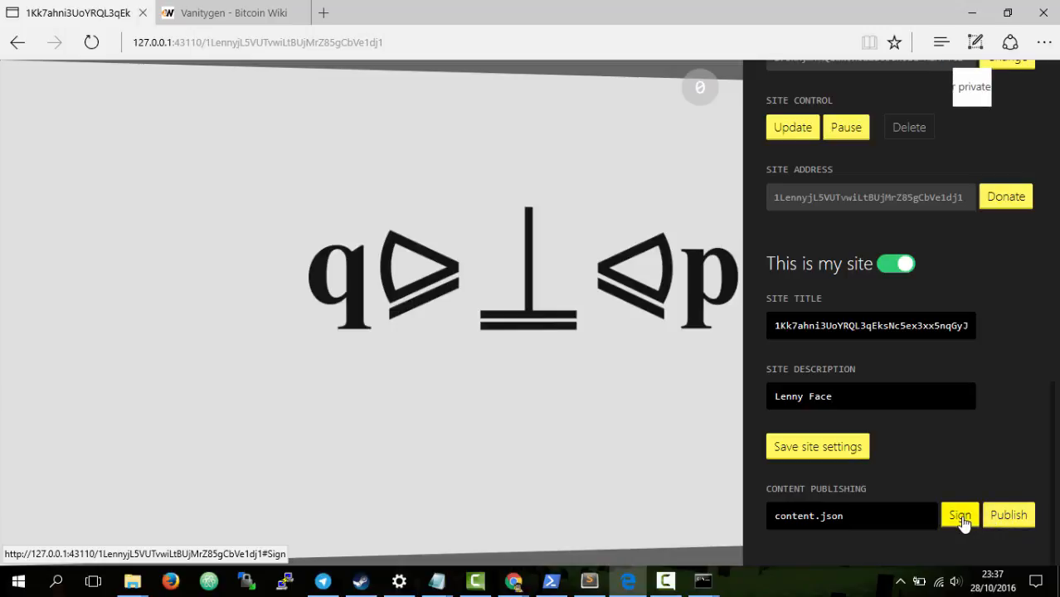
- Sign the site's content.json with the private key and hide the settings panel
left_click(958, 514)
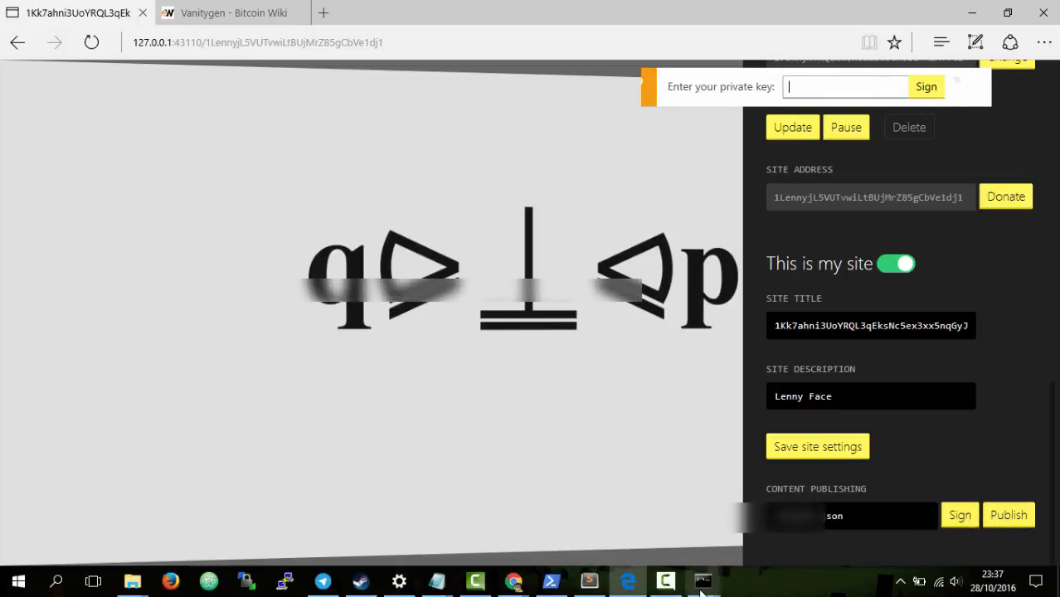
left_click(704, 581)
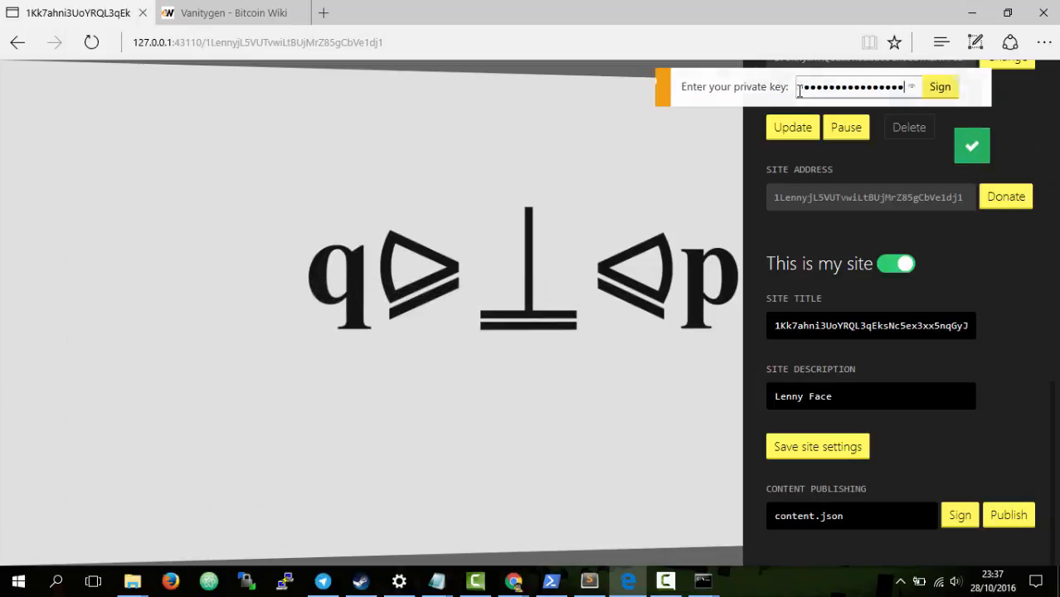
left_click(938, 86)
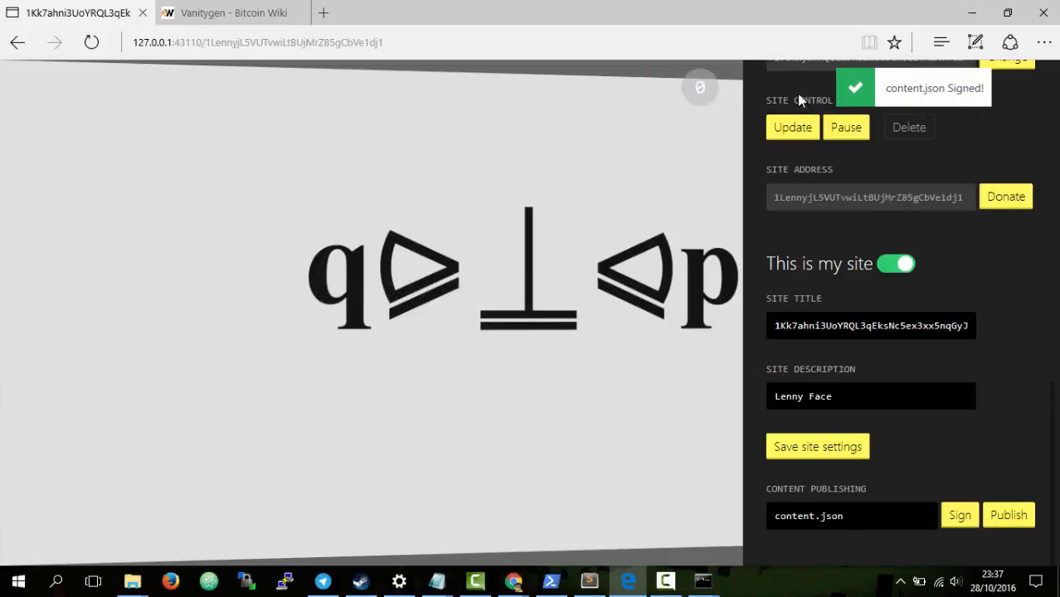
mouse_move(700, 88)
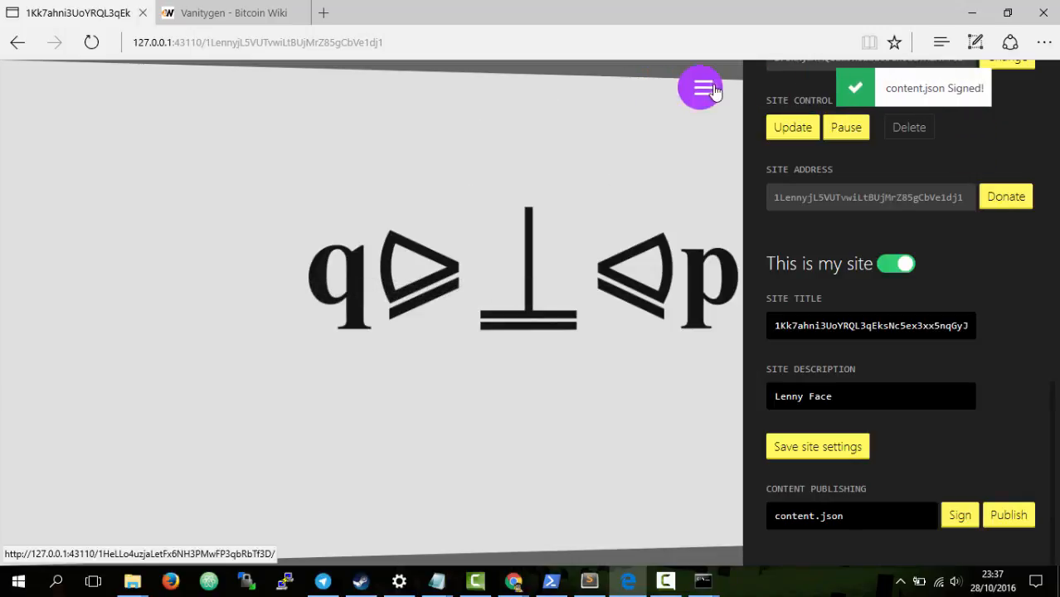
left_click(700, 88)
type("zero.ac")
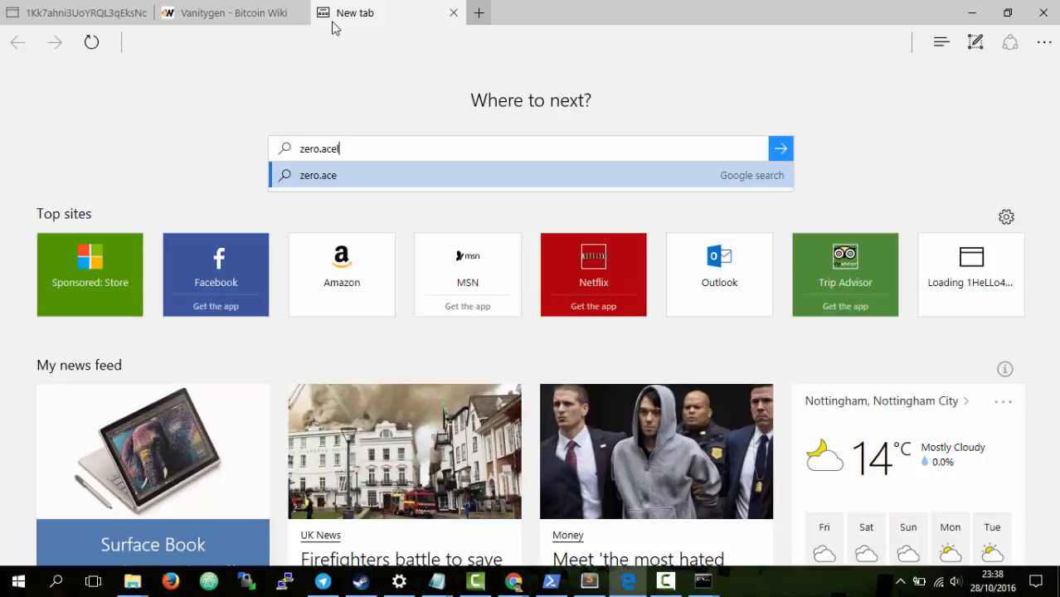
- Go to zero.acelewis.com and submit the 1Lenny site's local URL to 'Use a Proxy'
type("ewis")
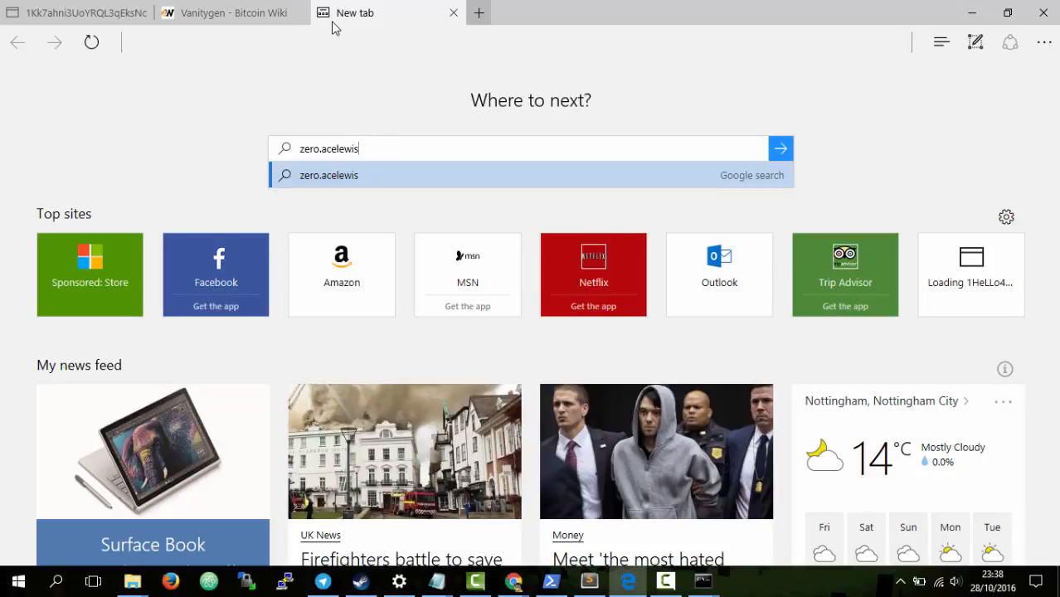
left_click(531, 176)
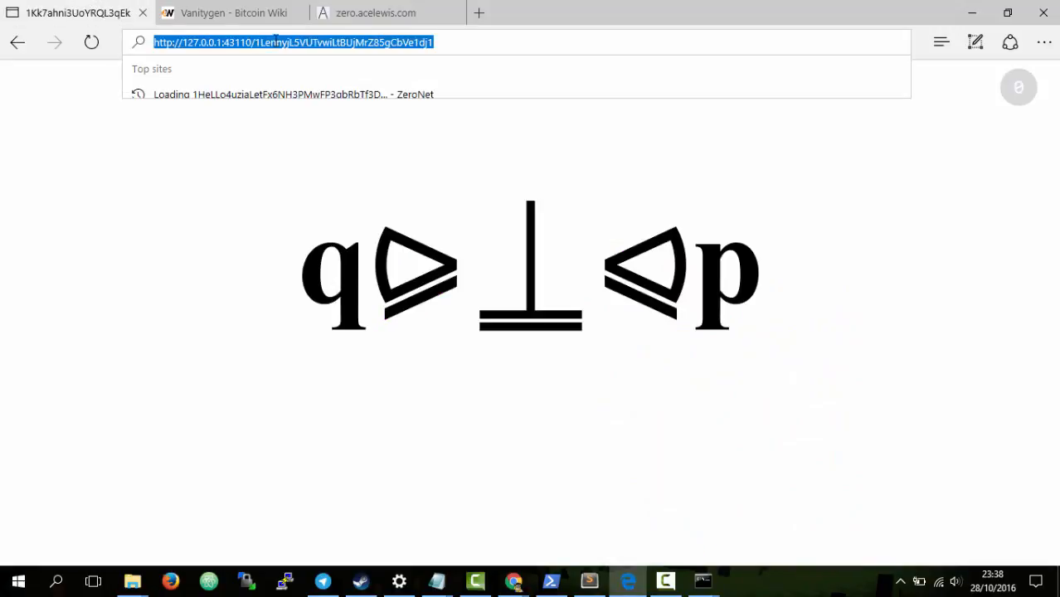
left_click(375, 13)
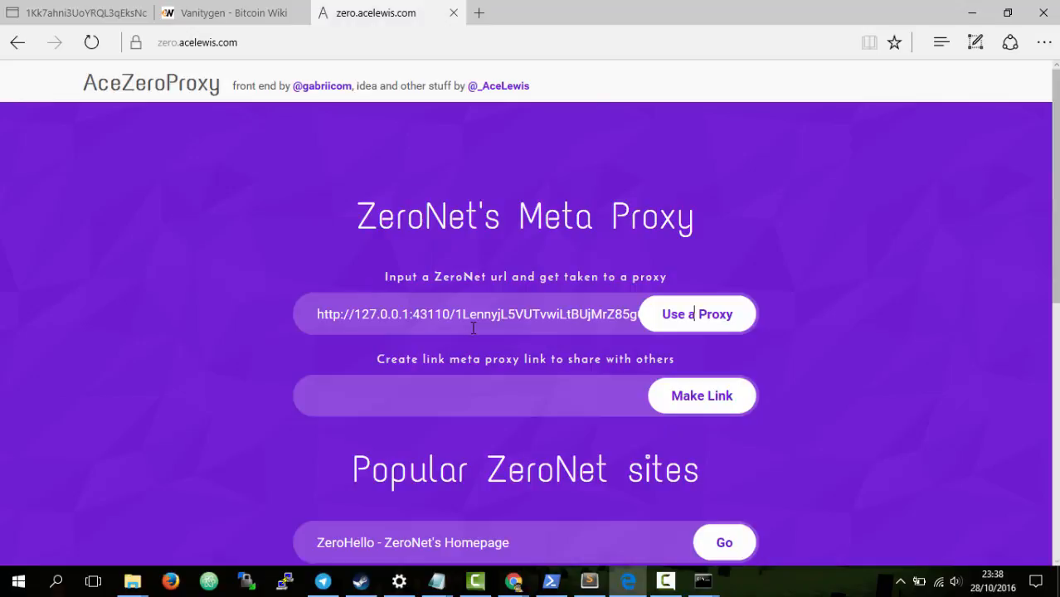
mouse_move(729, 320)
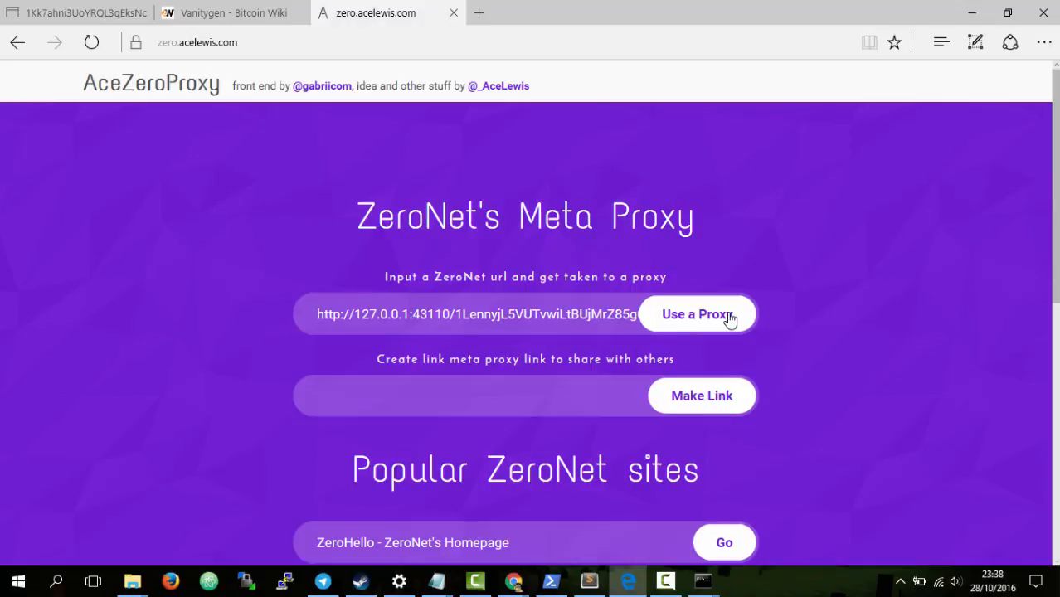
left_click(697, 313)
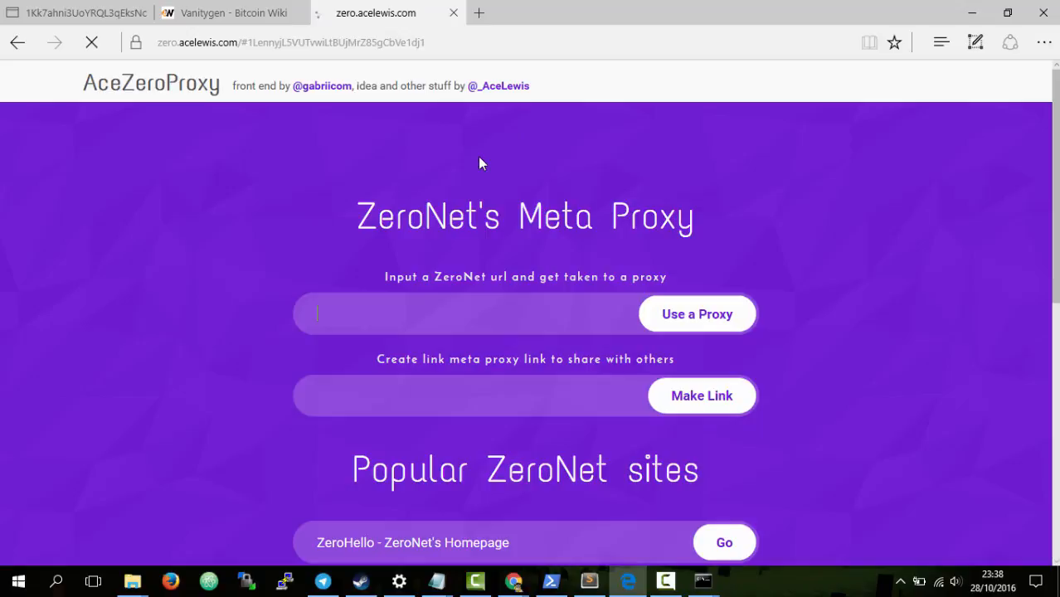
- View the site opened through the kindlyfire proxy and compare it with the local 127.0.0.1 copy
left_click(696, 314)
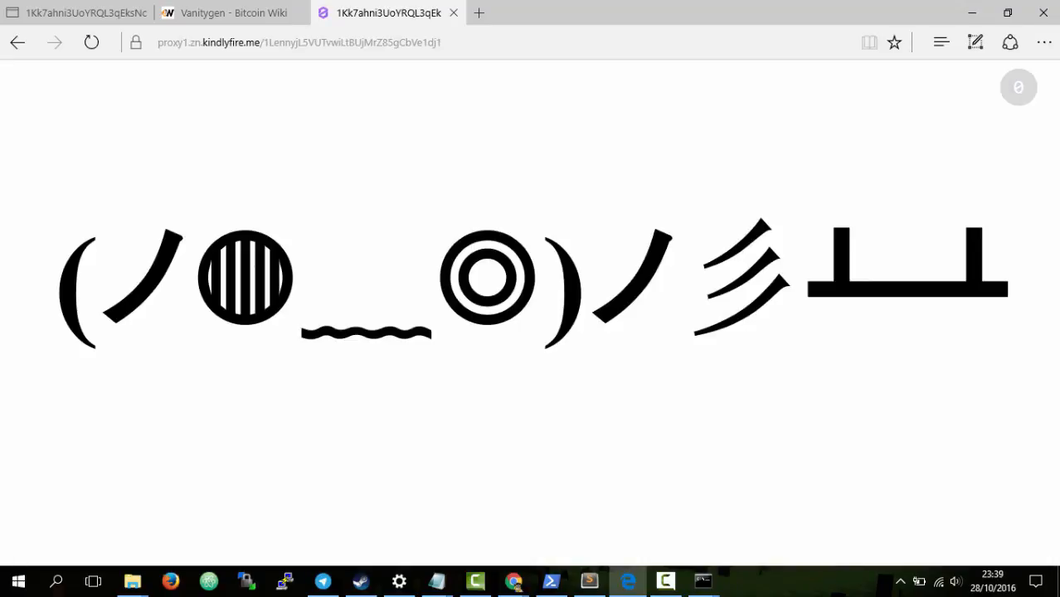
left_click(299, 43)
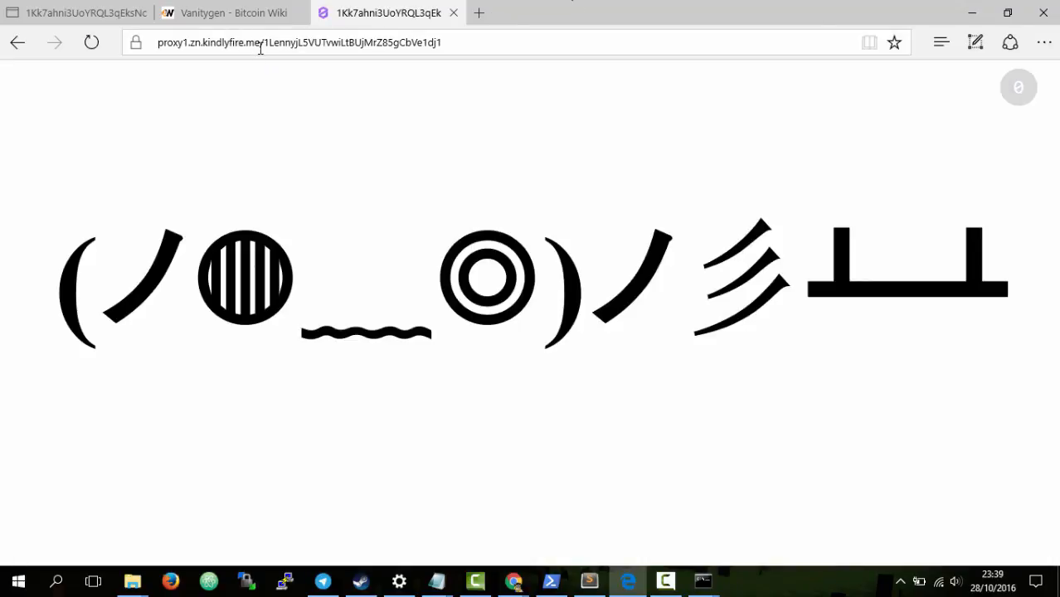
left_click(298, 43)
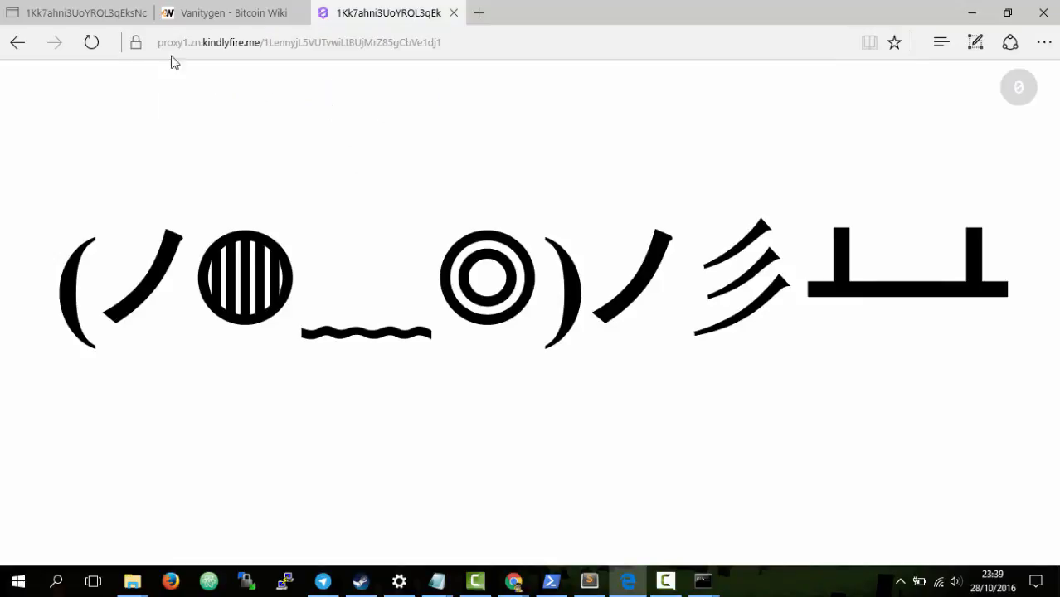
mouse_move(232, 14)
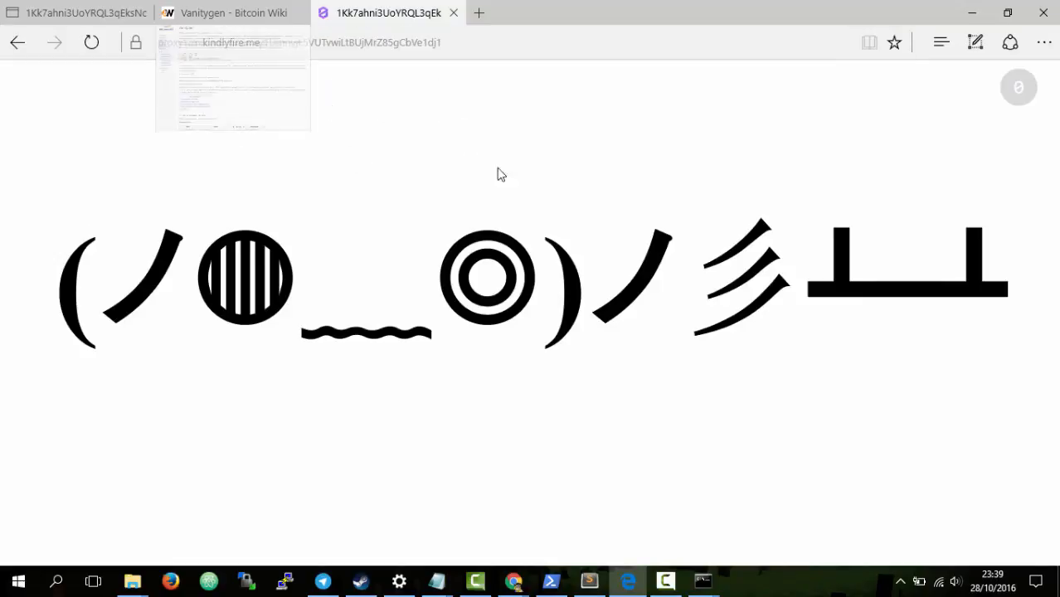
left_click(74, 13)
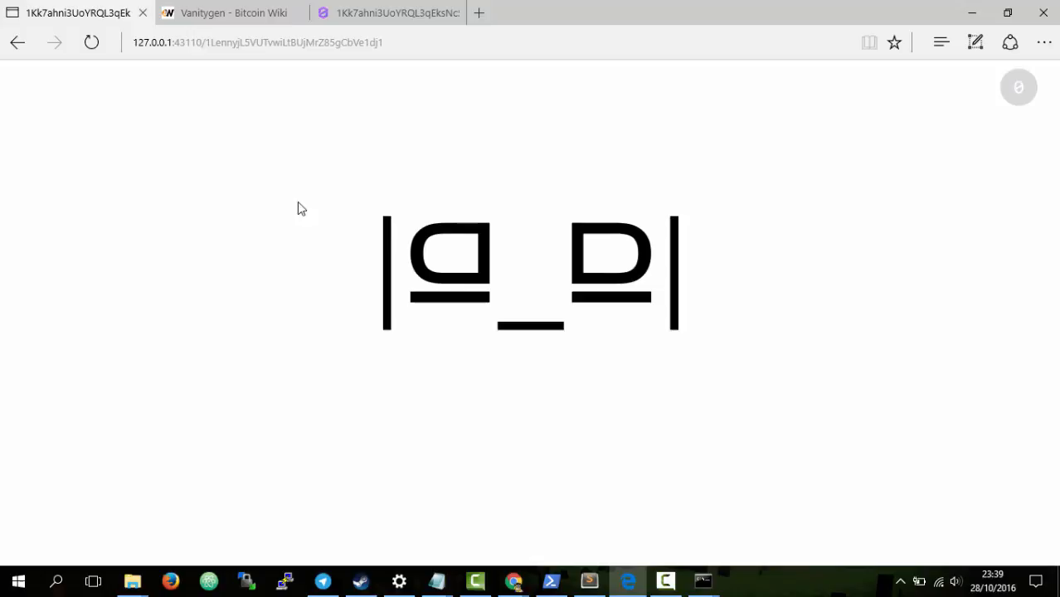
- Return to the proxied copy and reload it for a fresh random Lenny face
left_click(388, 13)
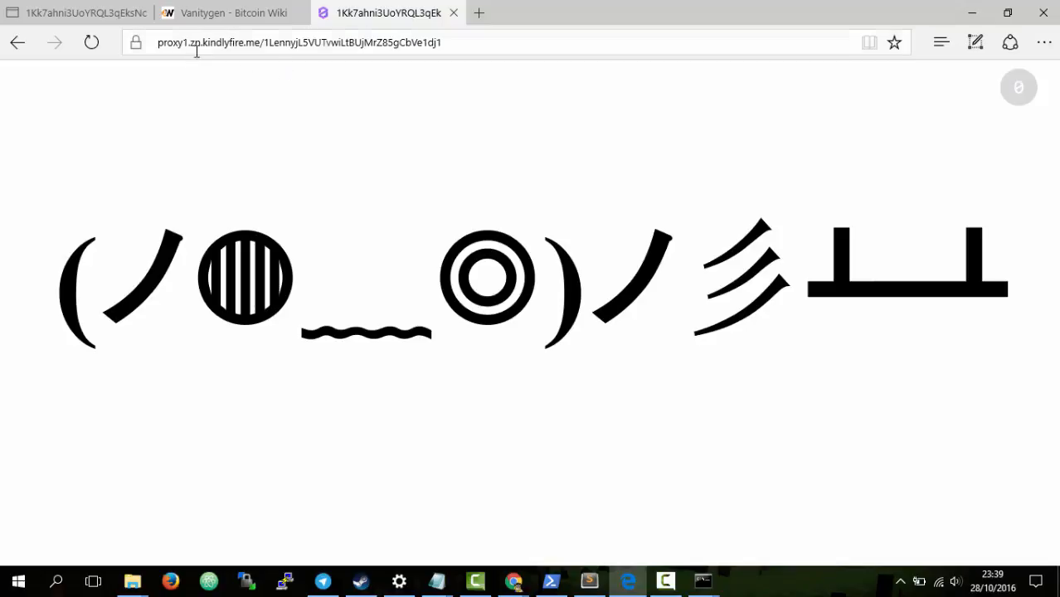
left_click(299, 43)
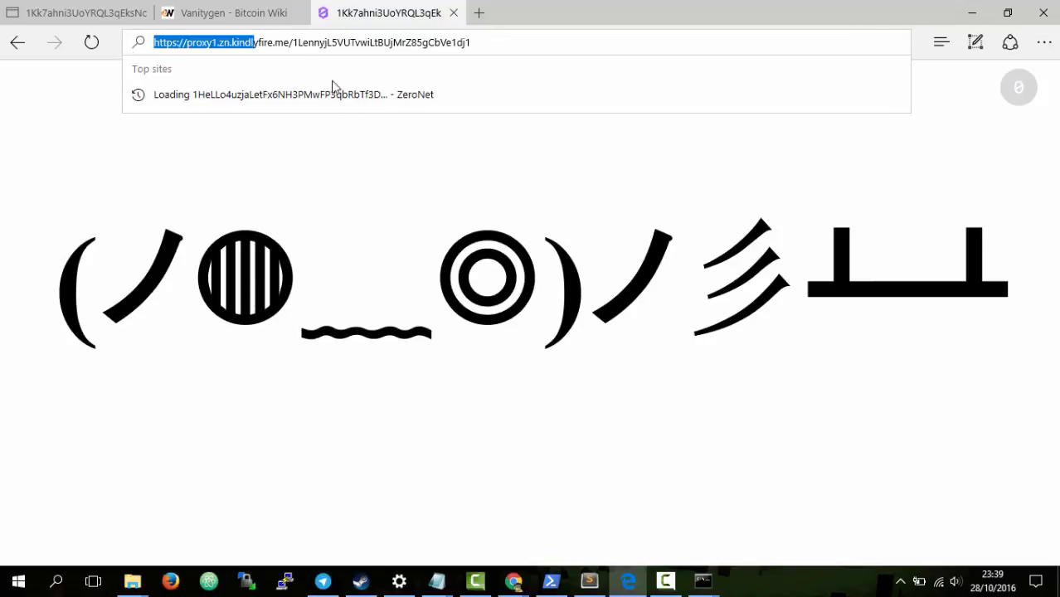
key("Return")
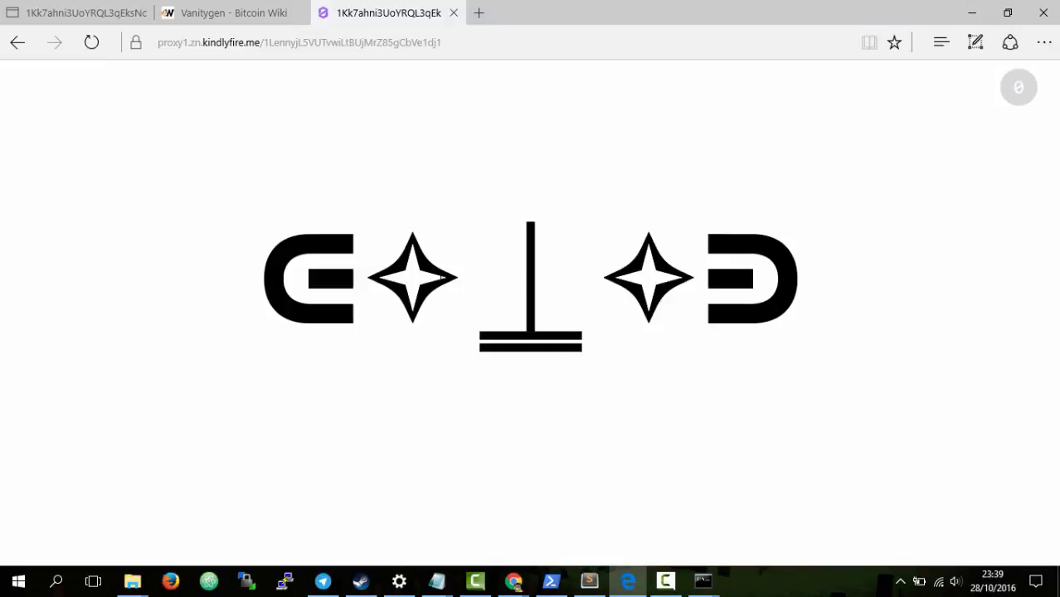
mouse_move(249, 90)
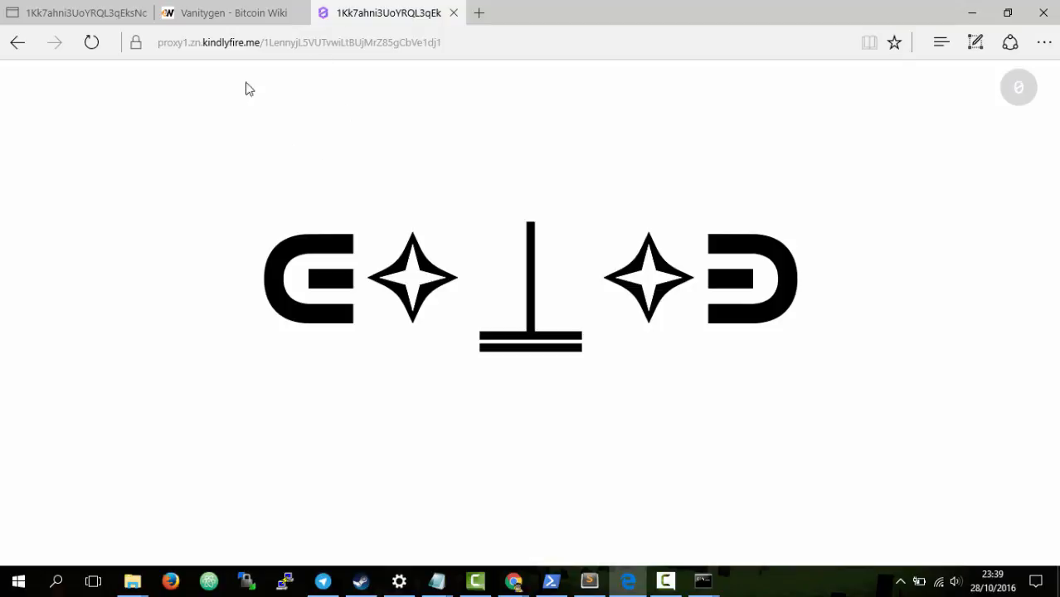
mouse_move(335, 149)
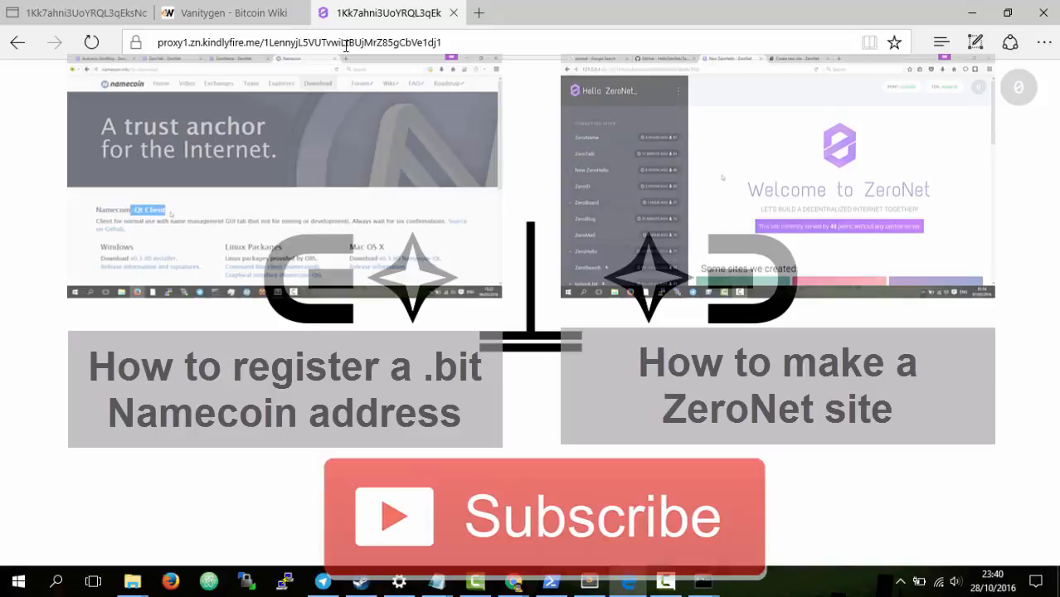
scroll("down", 3)
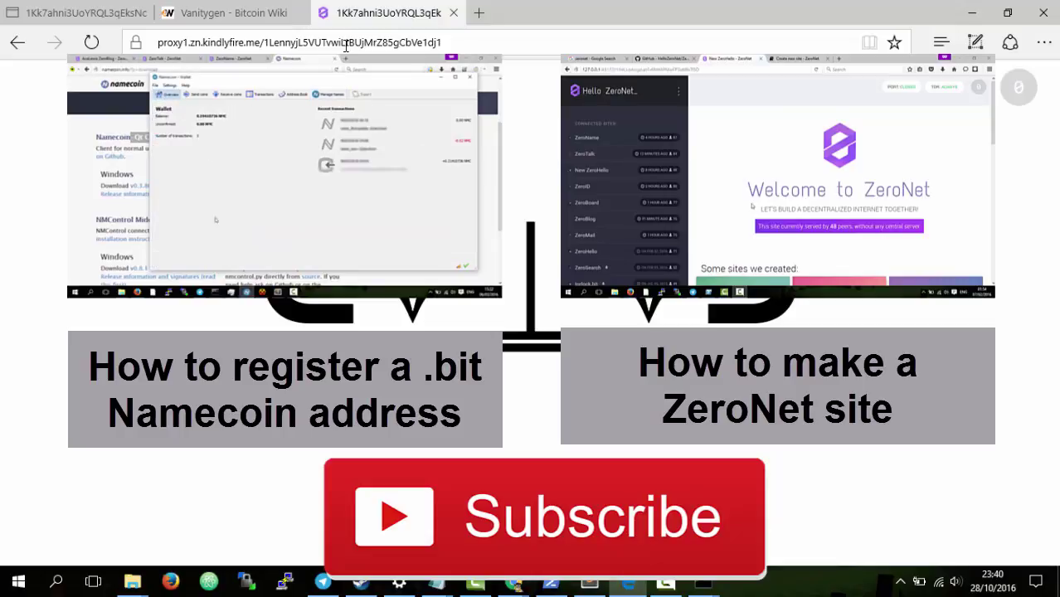
scroll("down", 3)
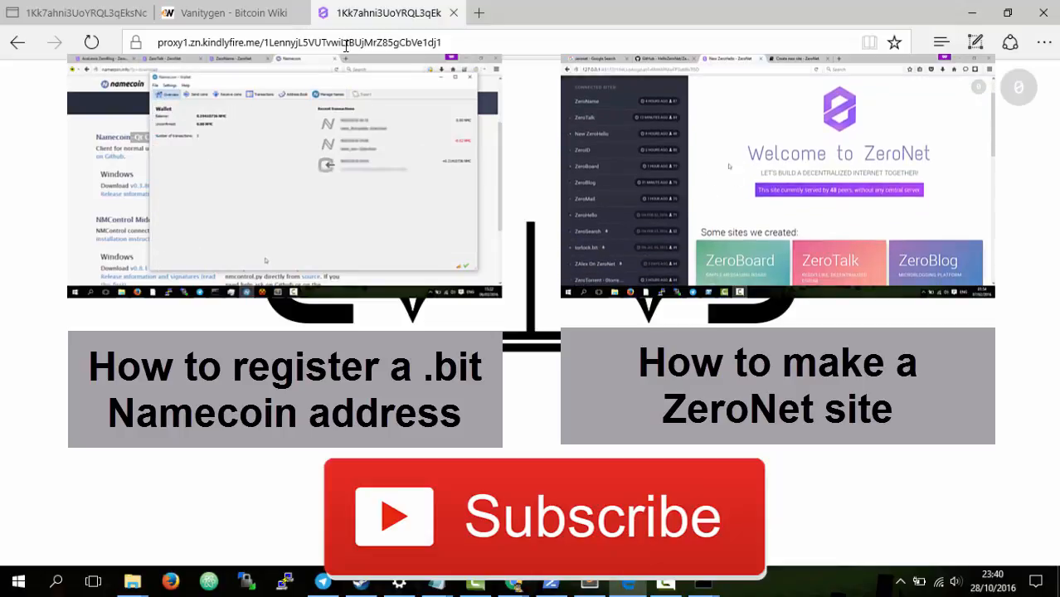